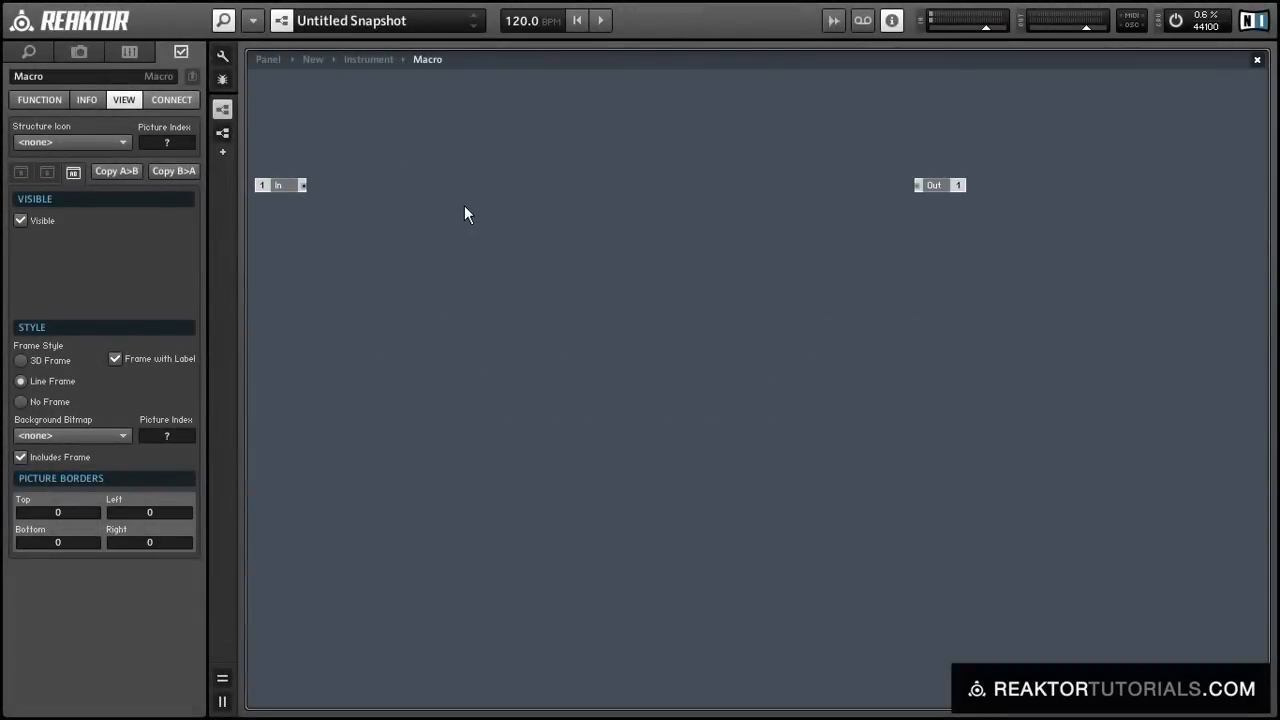
- Insert a Single Delay fed by the macro In port, then duplicate it
right_click(464, 214)
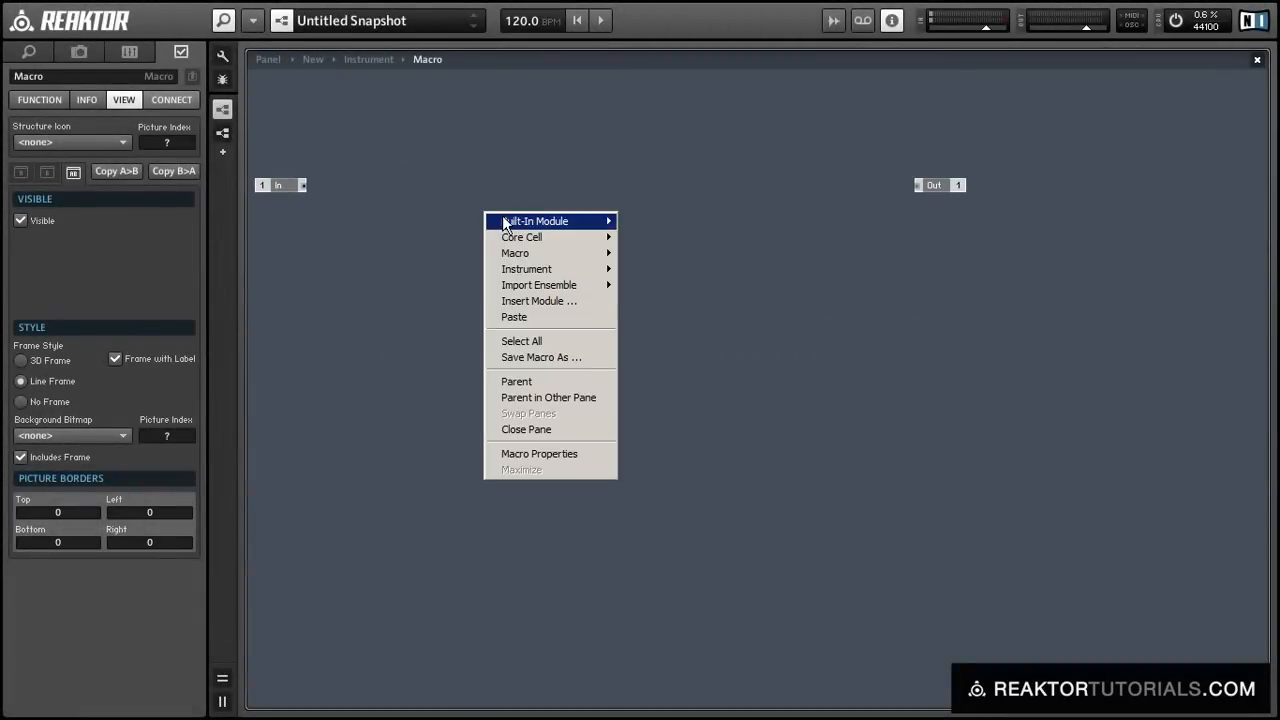
mouse_move(534, 221)
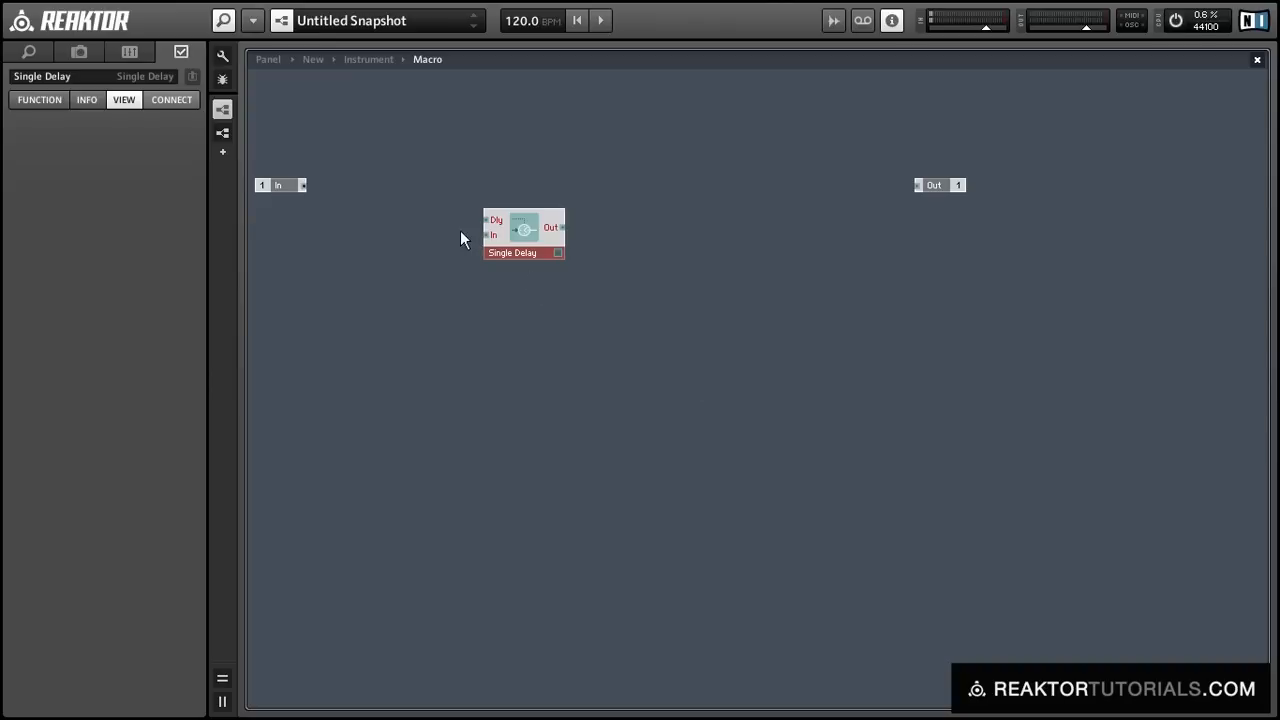
drag(303, 185, 492, 234)
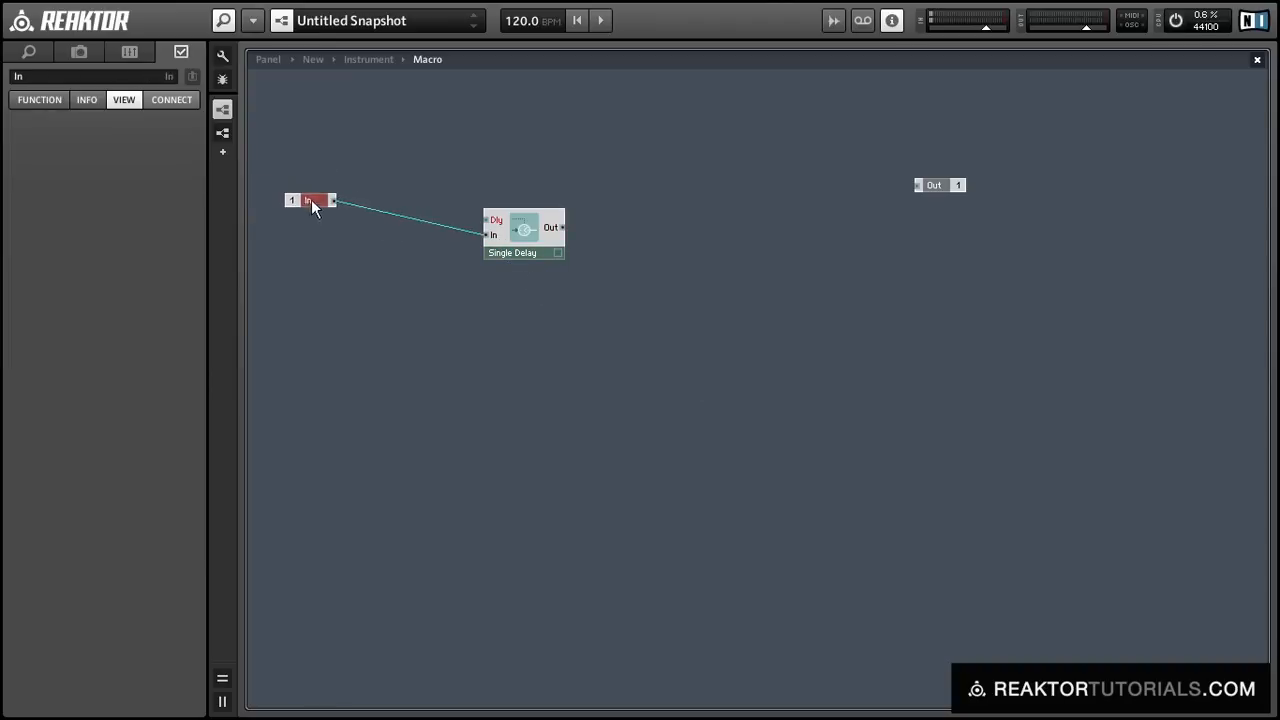
drag(310, 200, 438, 233)
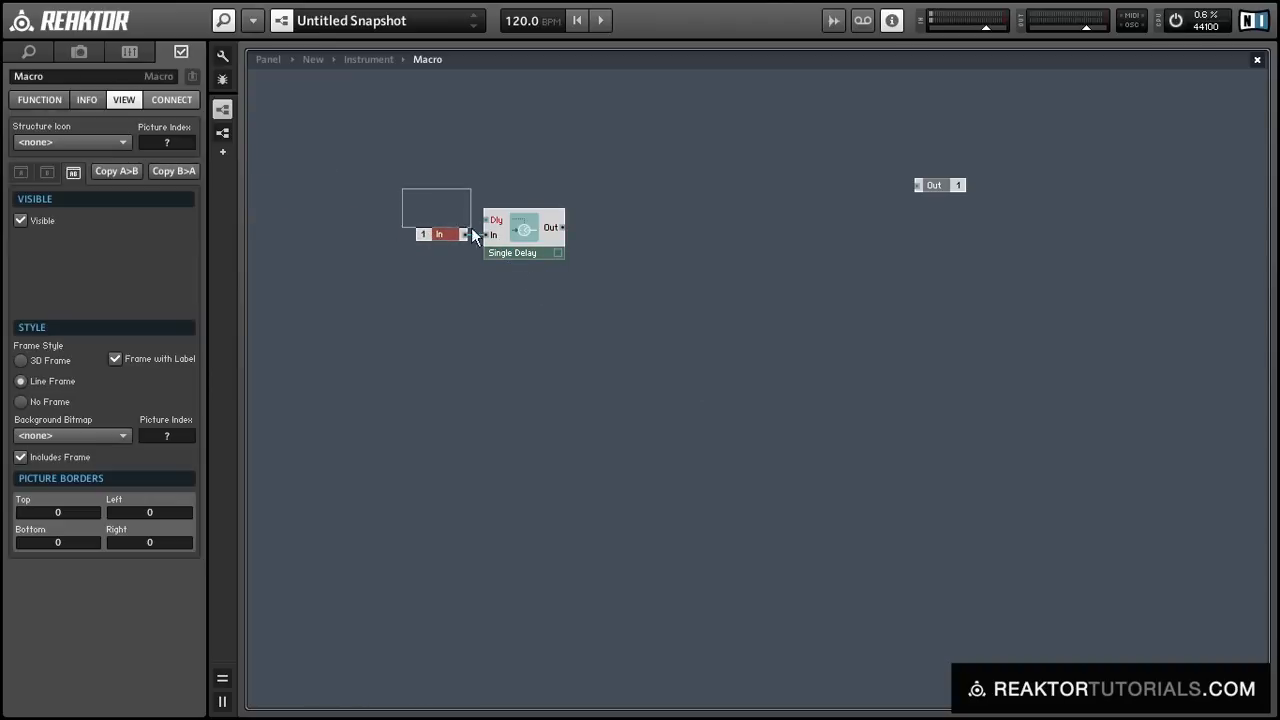
drag(523, 235, 643, 255)
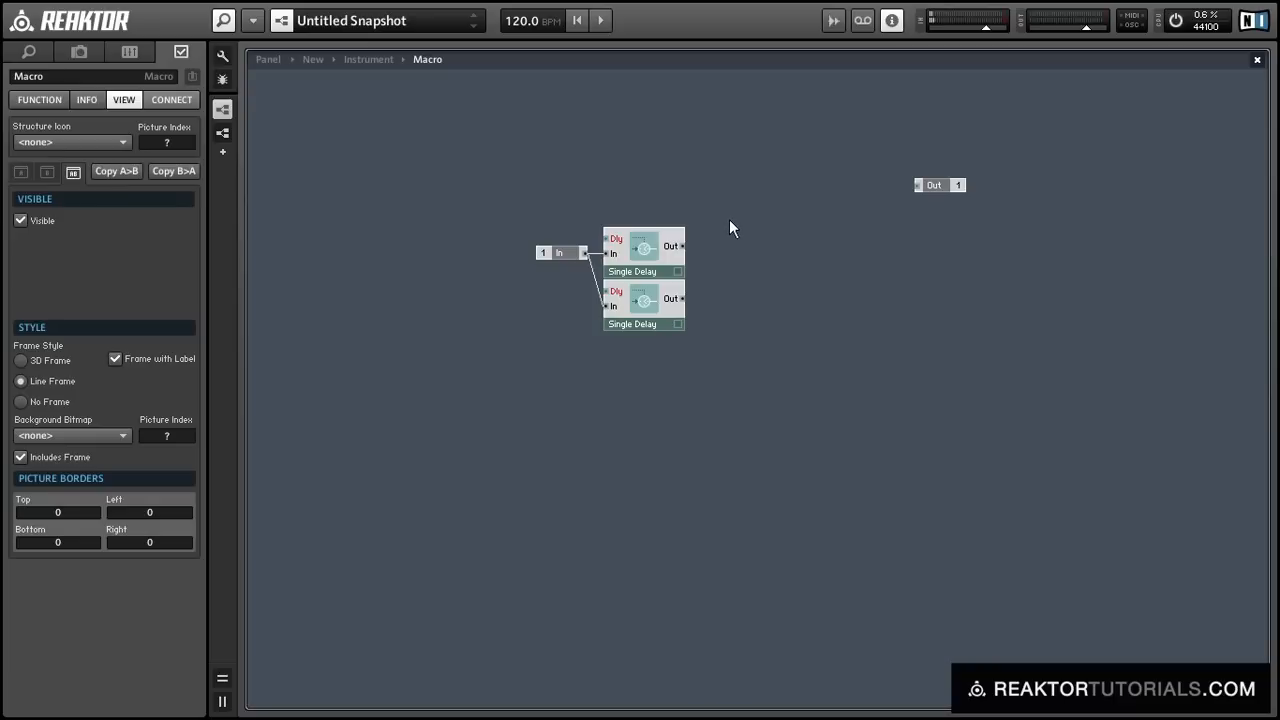
mouse_move(719, 227)
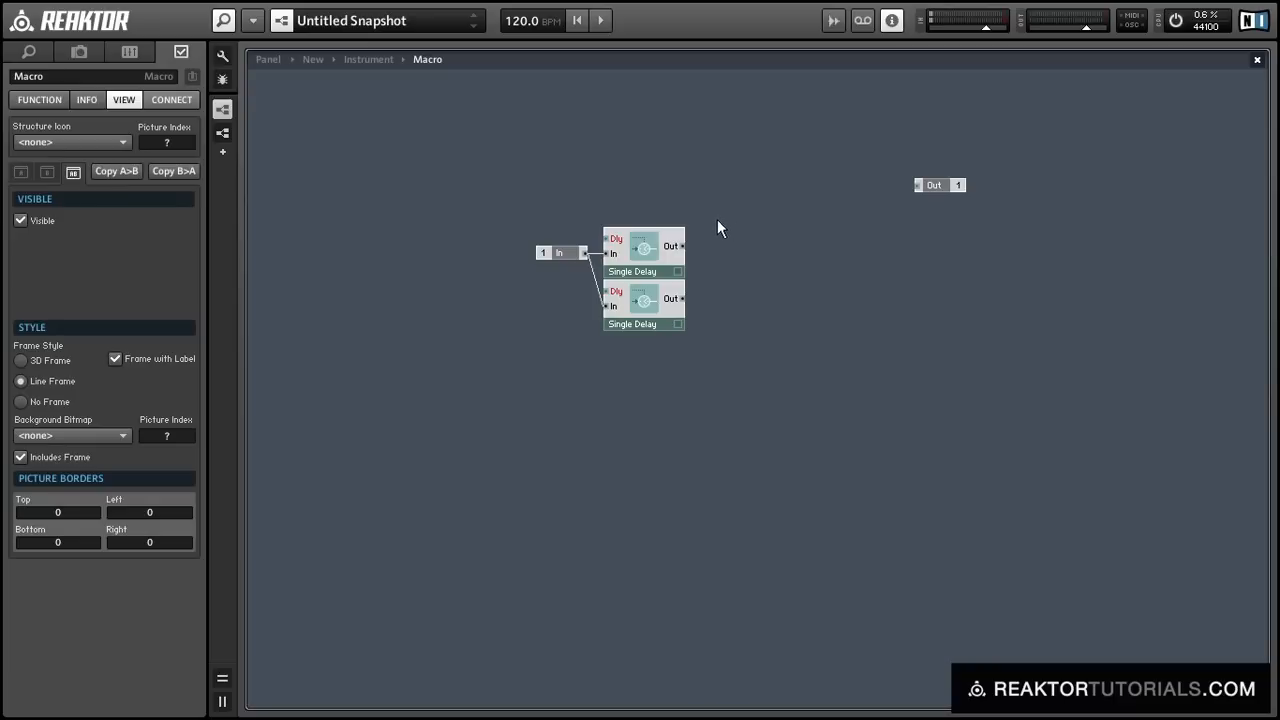
mouse_move(318, 131)
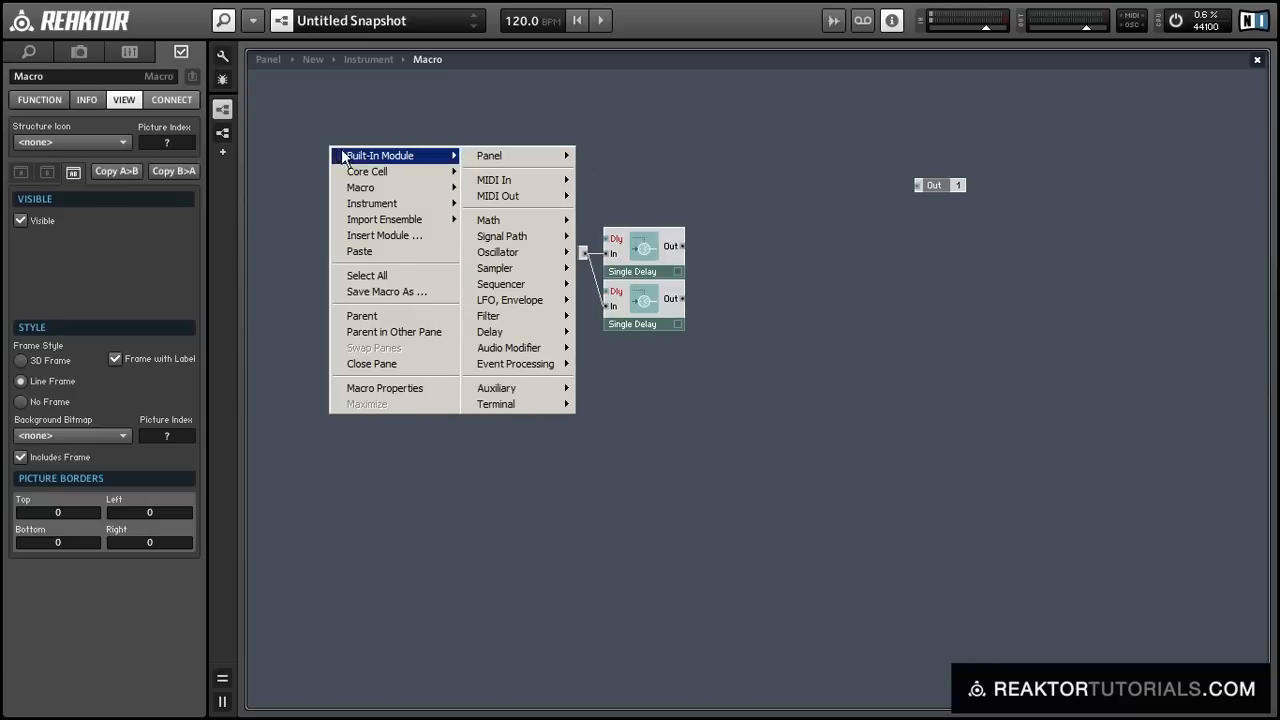
mouse_move(514, 268)
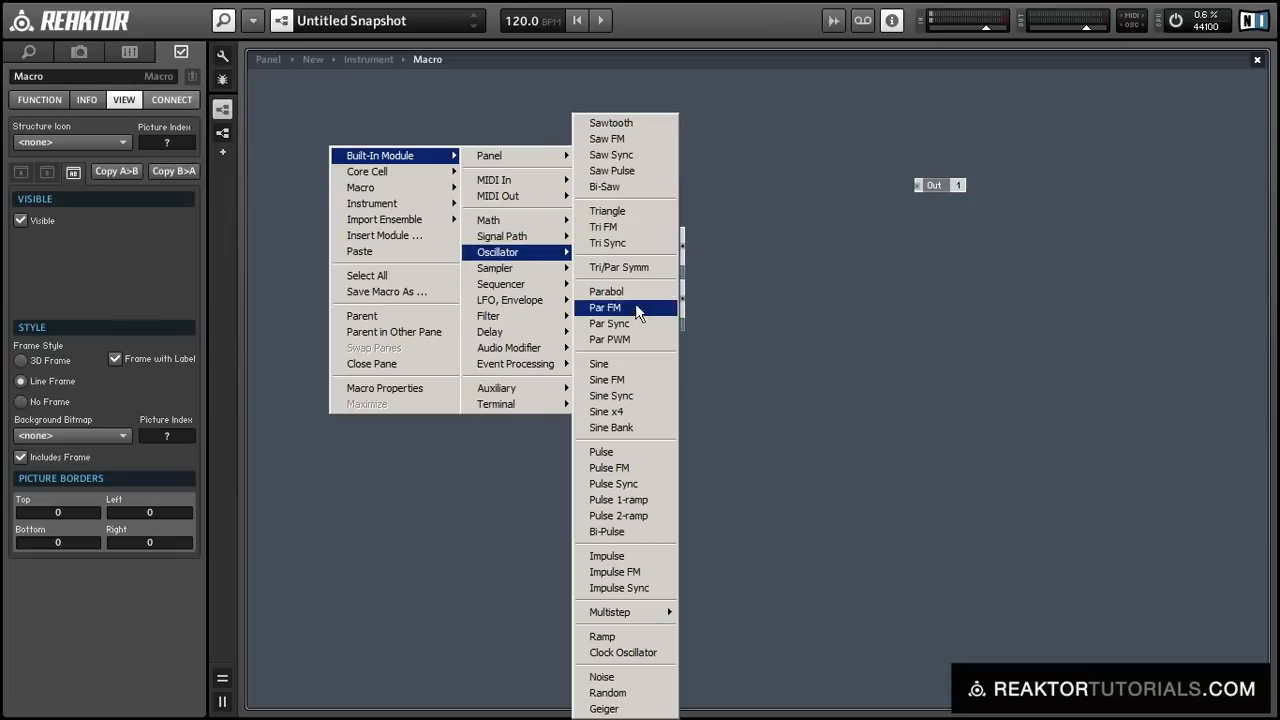
- Add a Sine and a Log module, with a Freq fader ranging 0–5 driving pitch
click(599, 363)
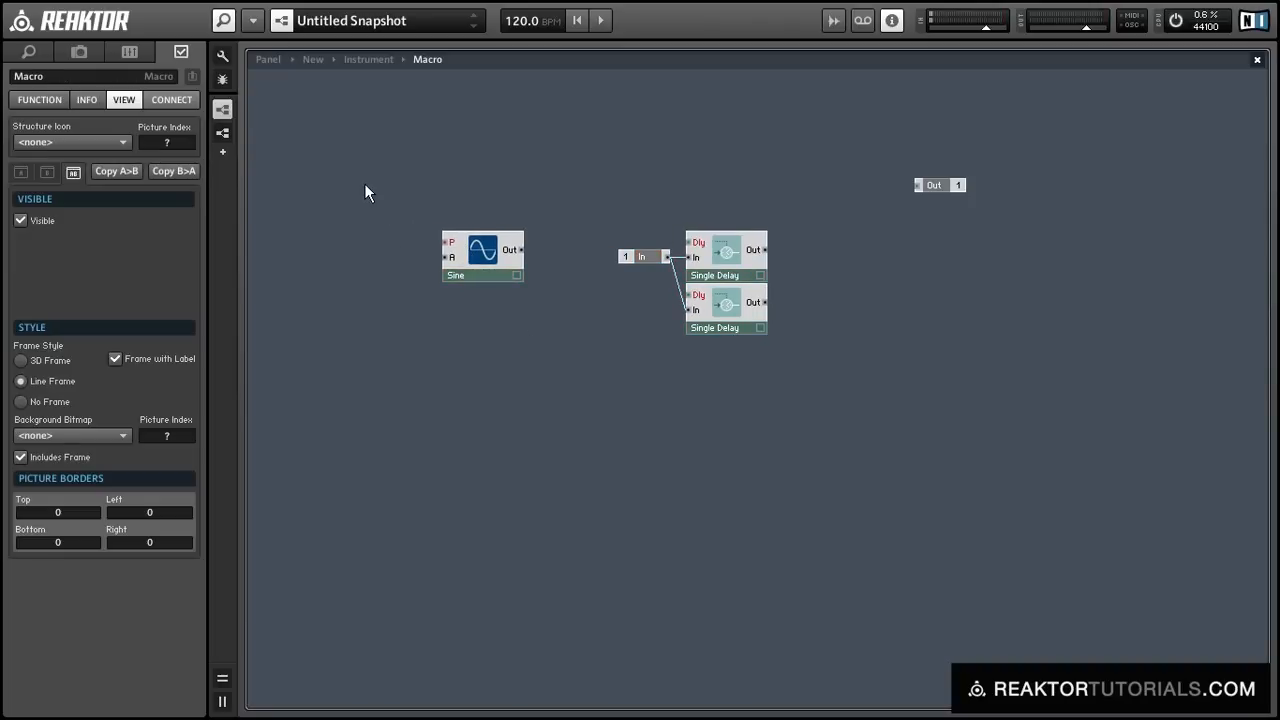
right_click(367, 192)
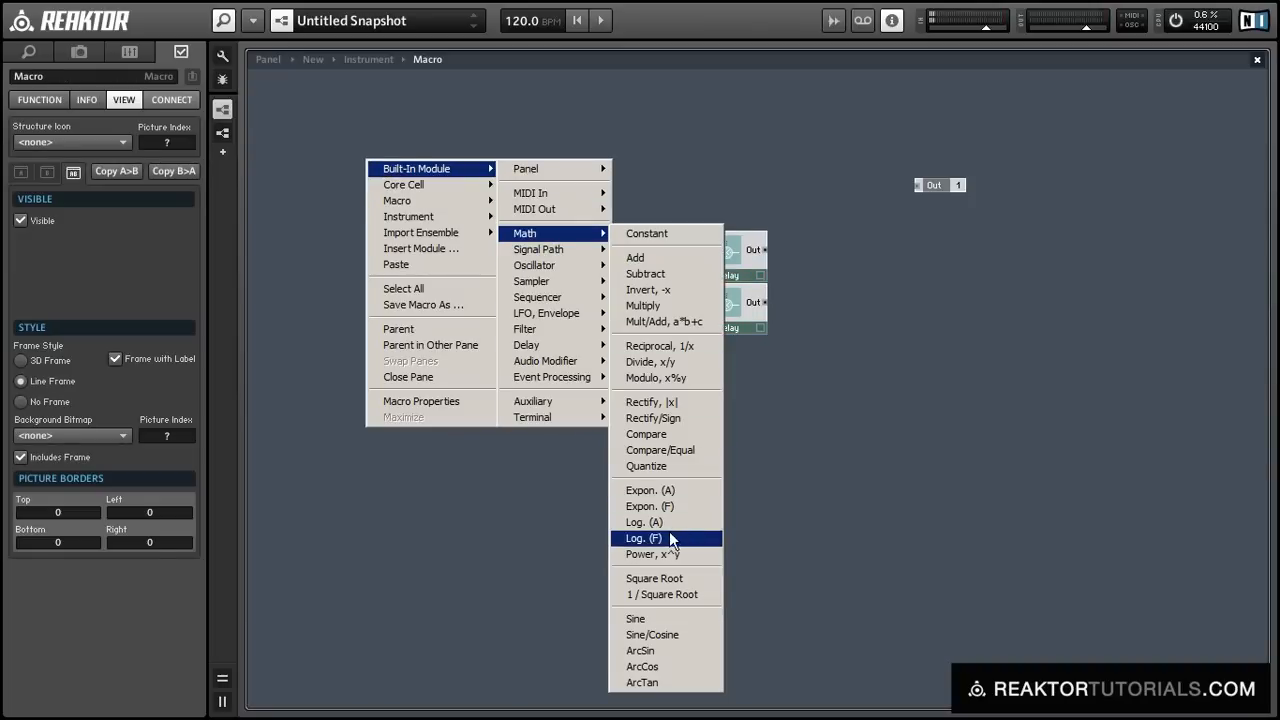
click(643, 538)
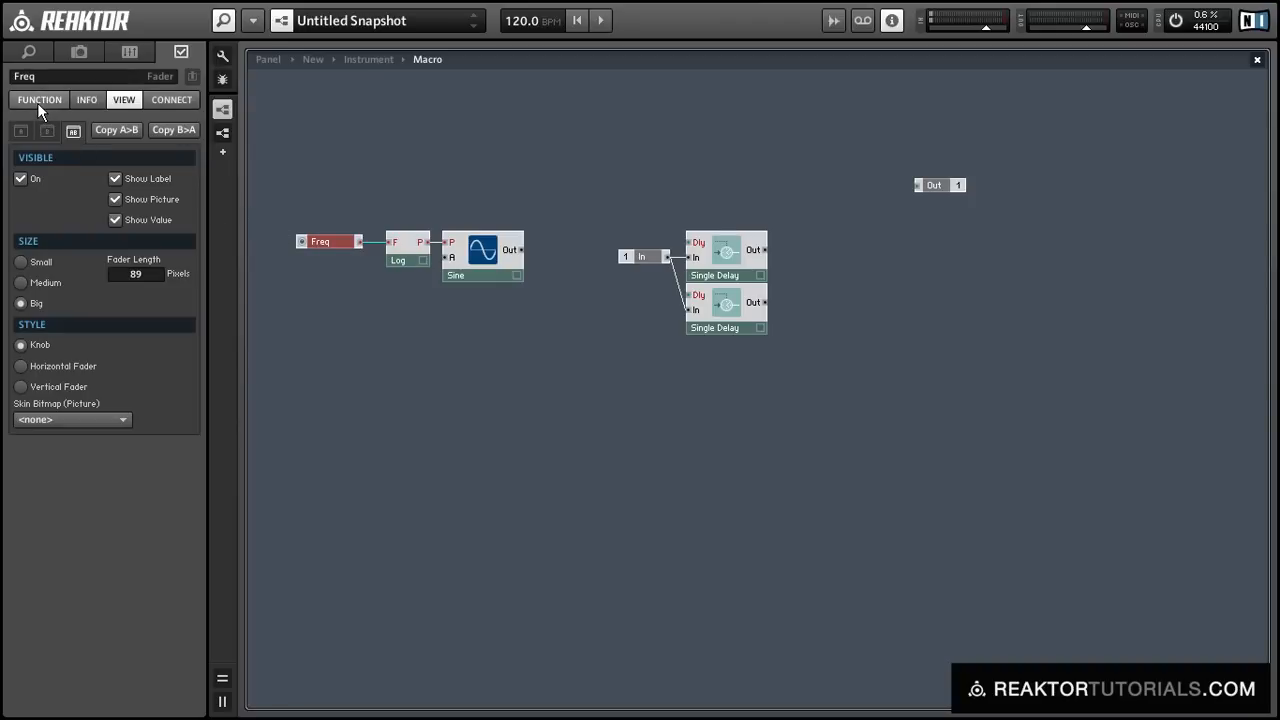
click(39, 99)
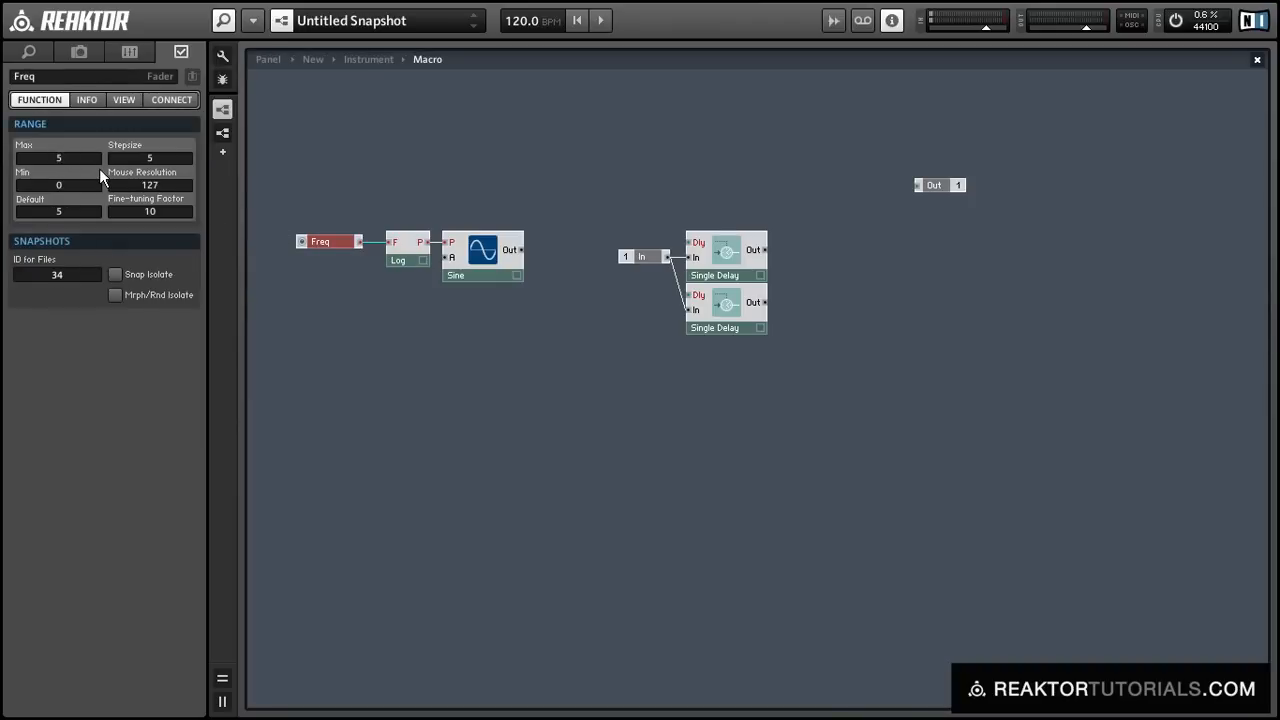
click(425, 295)
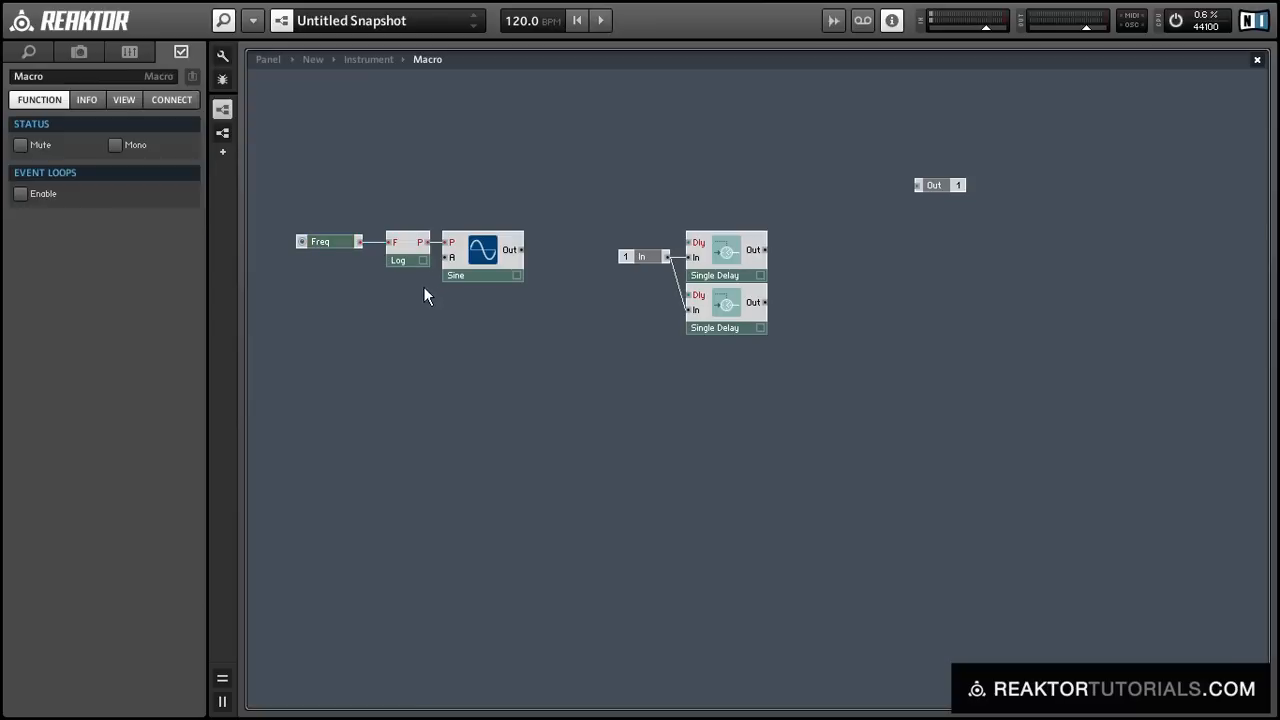
- Give the amplitude fader a 0–1 range, 0.01 step and 0.5 default
click(376, 257)
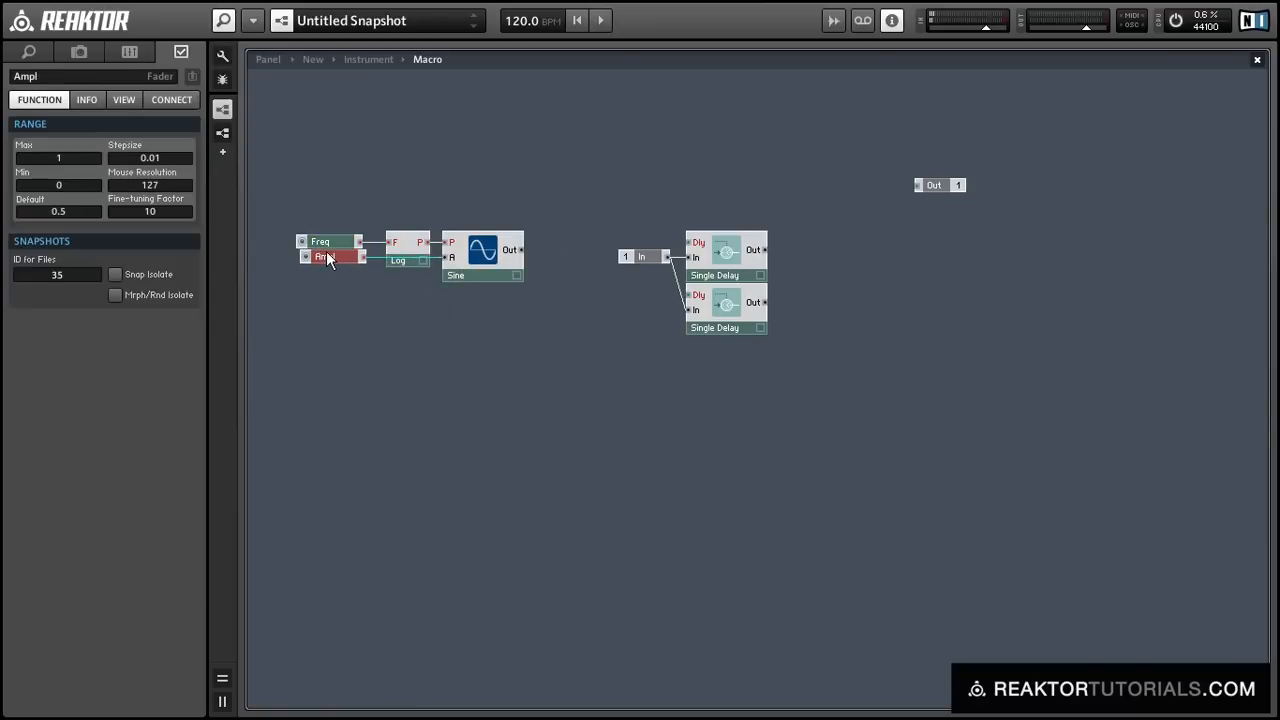
mouse_move(322, 257)
text(t)
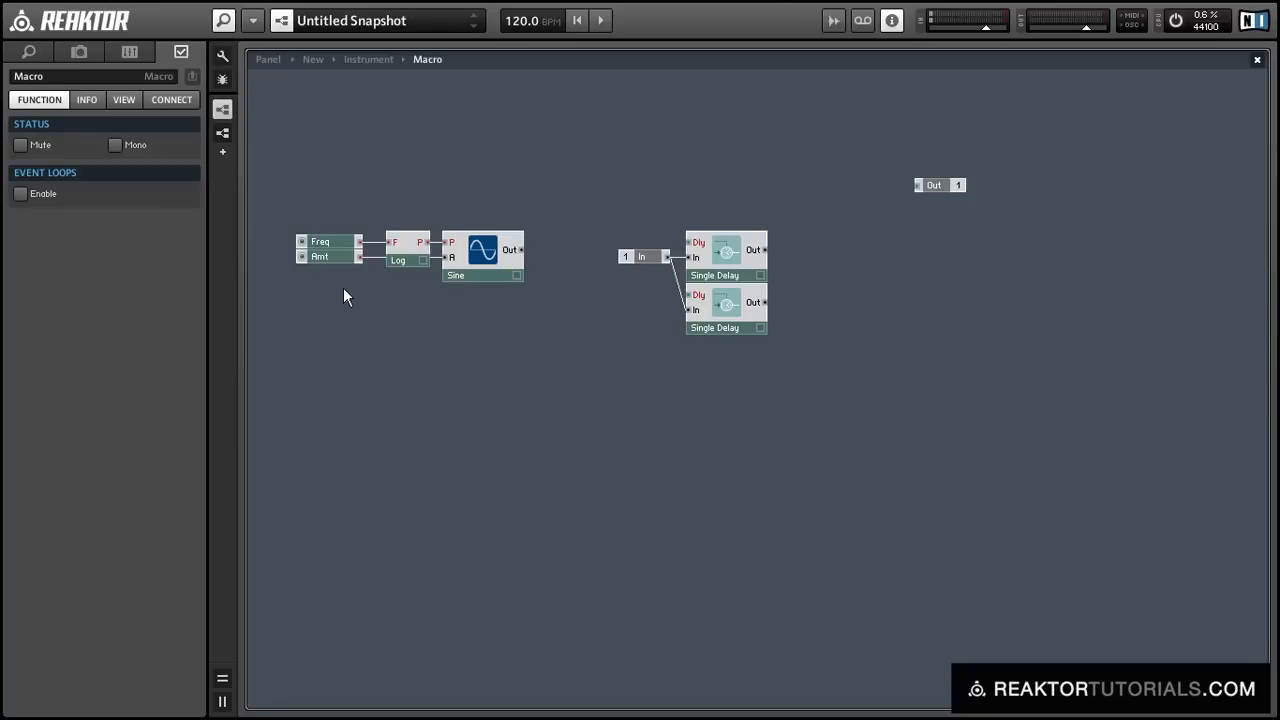
mouse_move(320, 224)
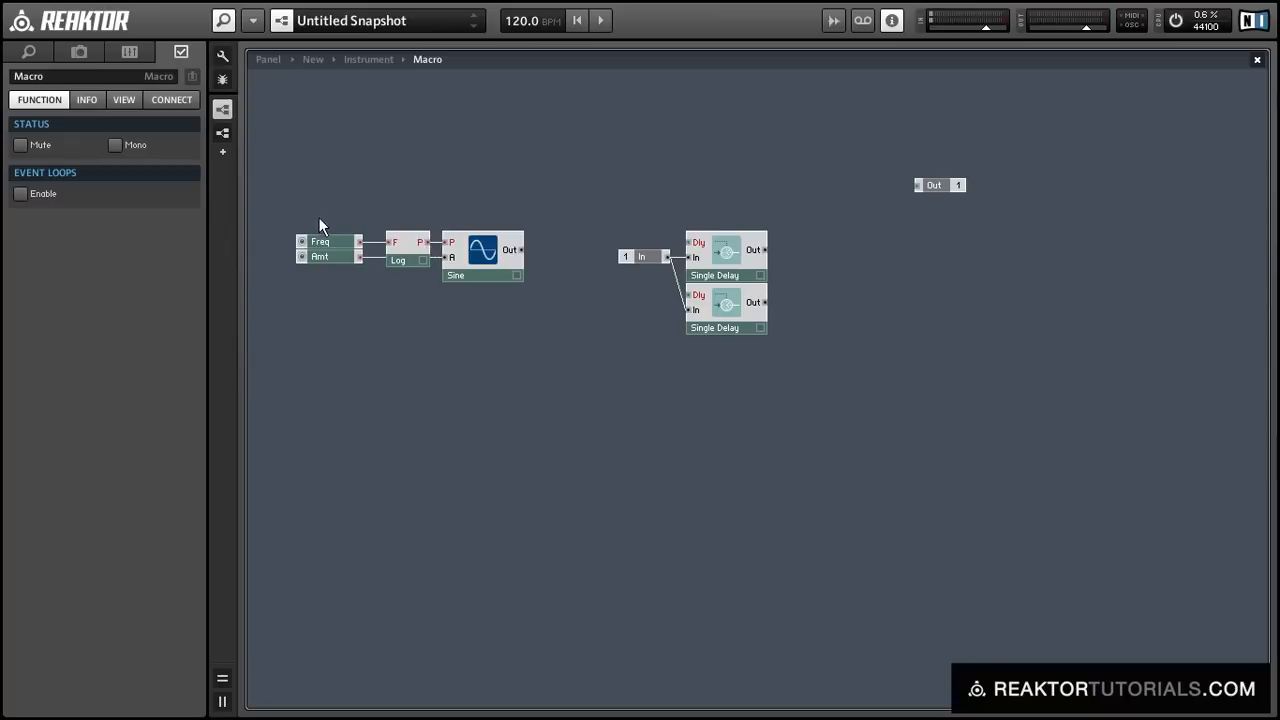
- Duplicate the sine LFO and rename its faders Freq 1, Amt 1, Freq 2, Amt 2
click(330, 256)
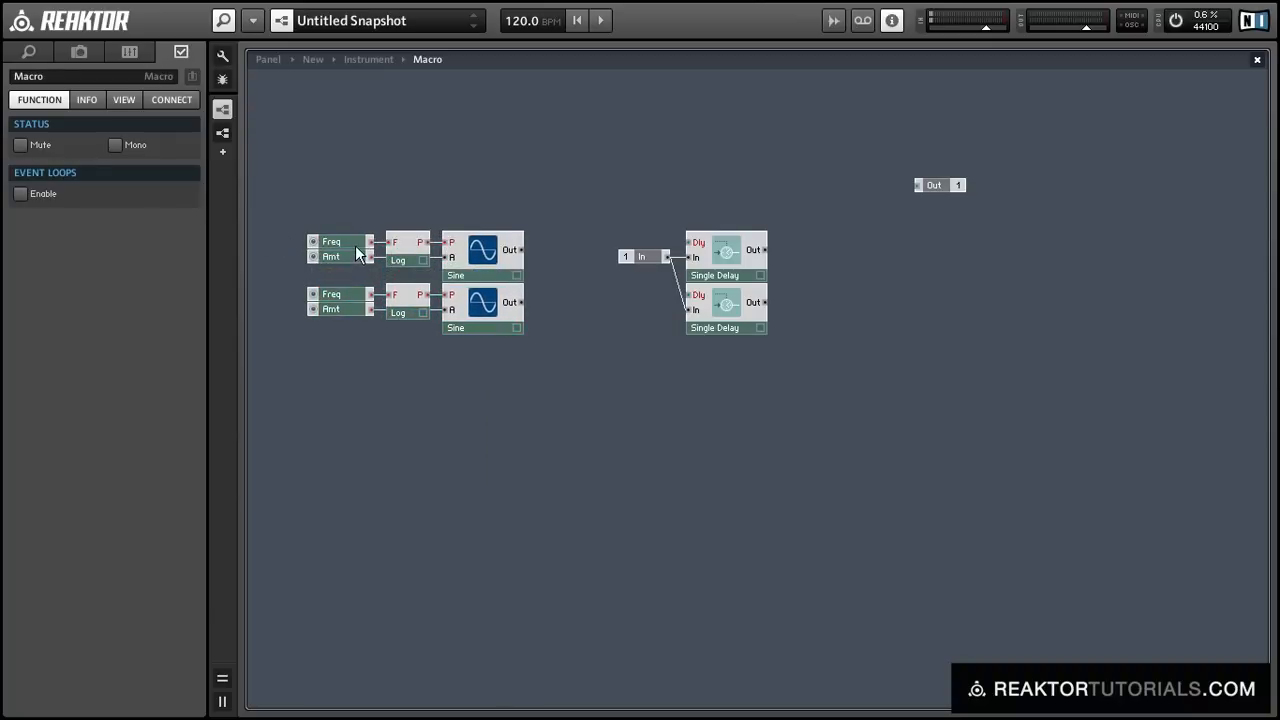
click(332, 241)
text(Amt 1)
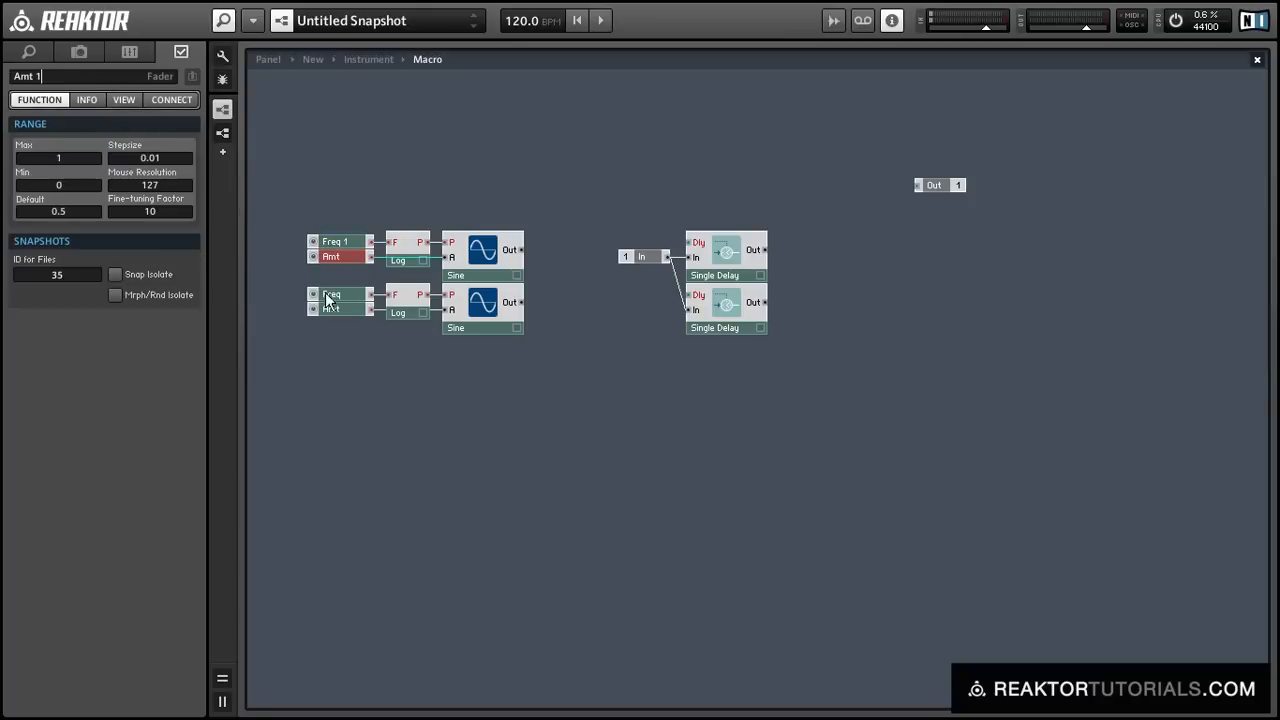
click(331, 293)
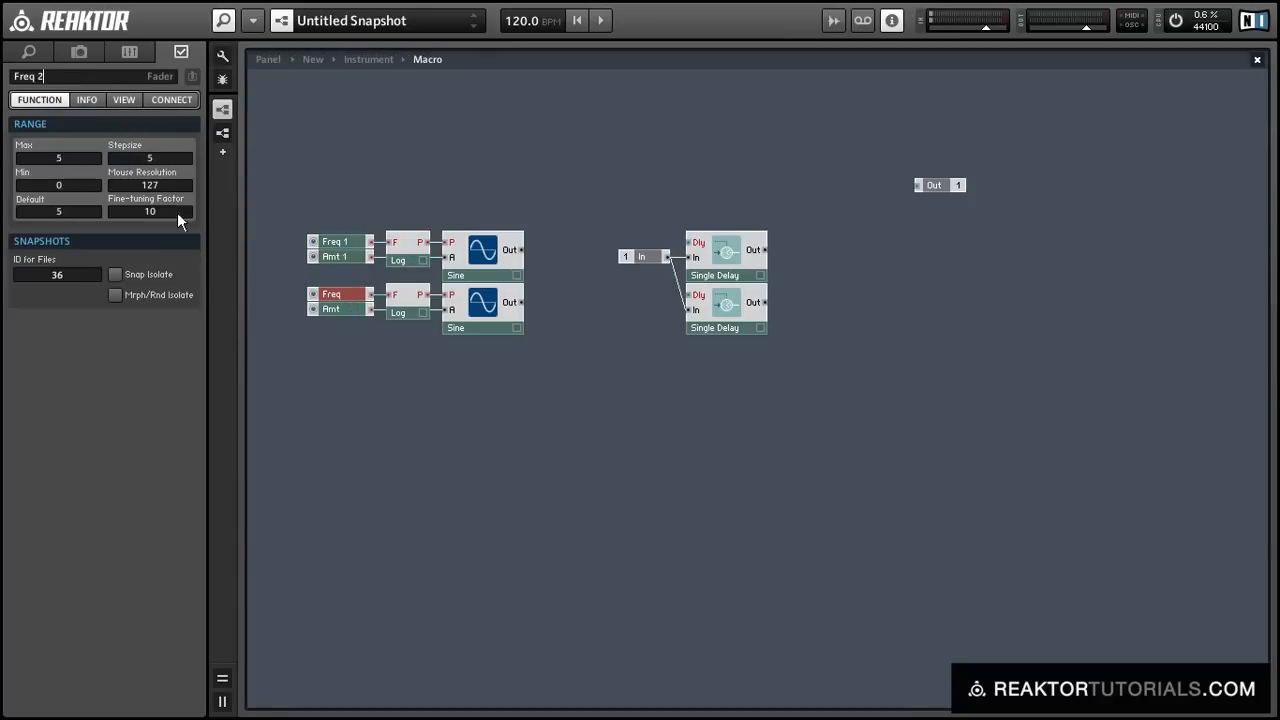
click(333, 308)
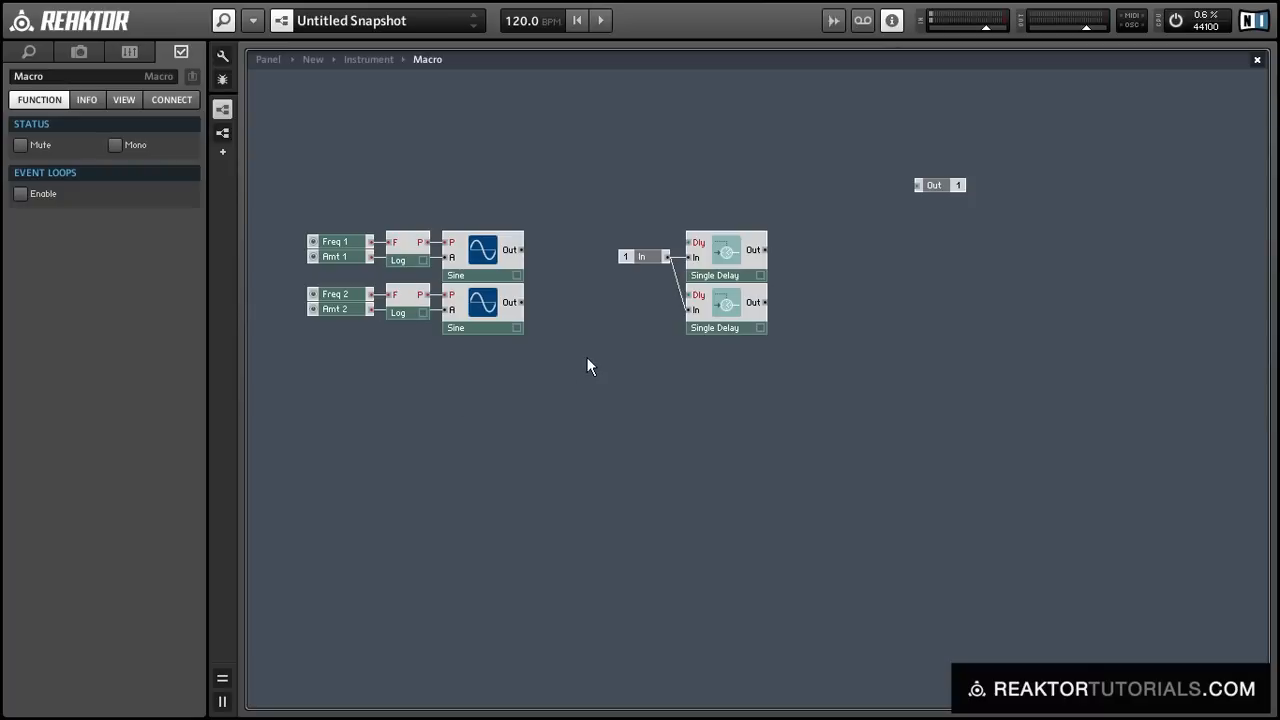
- Insert an Add module and wire the second Sine's output into it
right_click(590, 365)
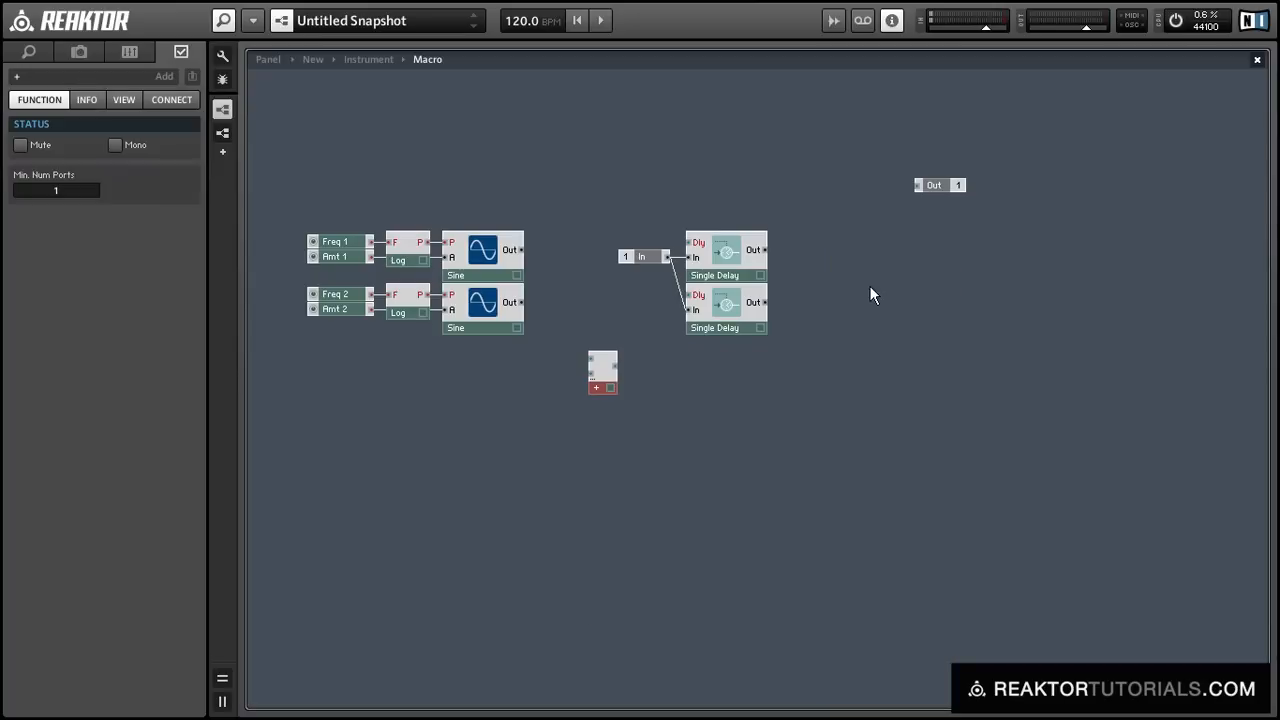
mouse_move(513, 307)
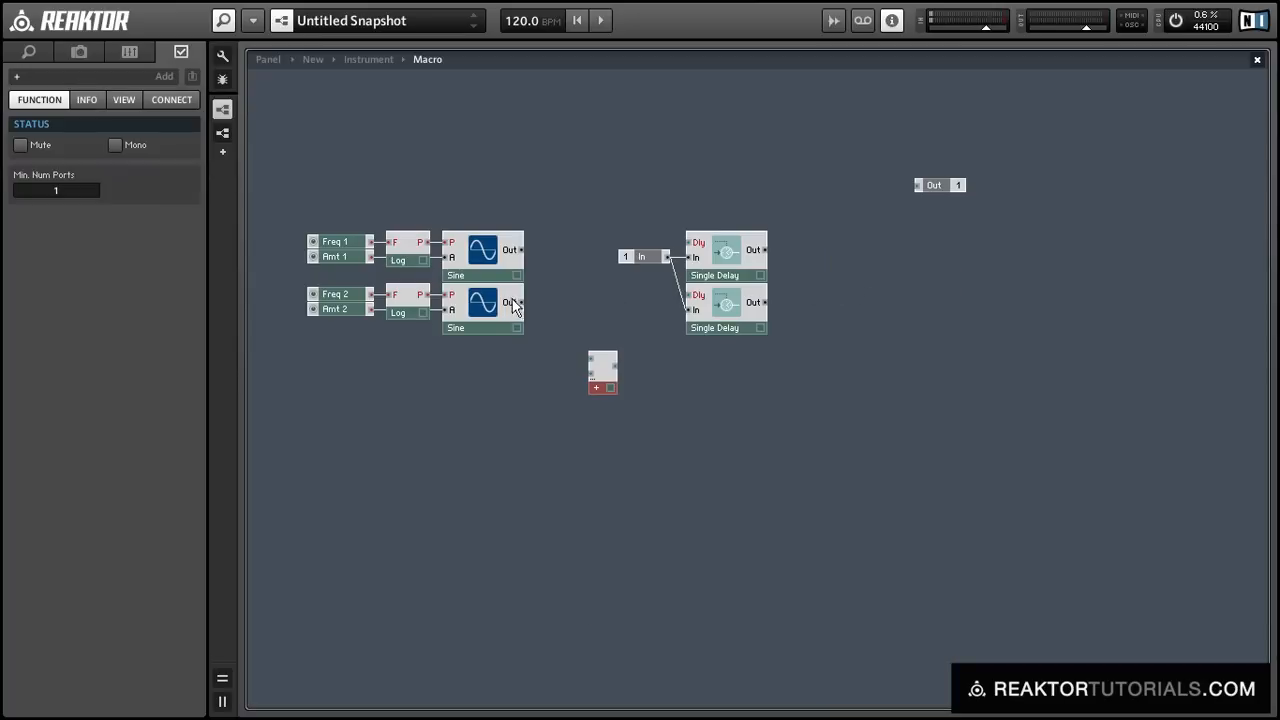
drag(521, 302, 600, 365)
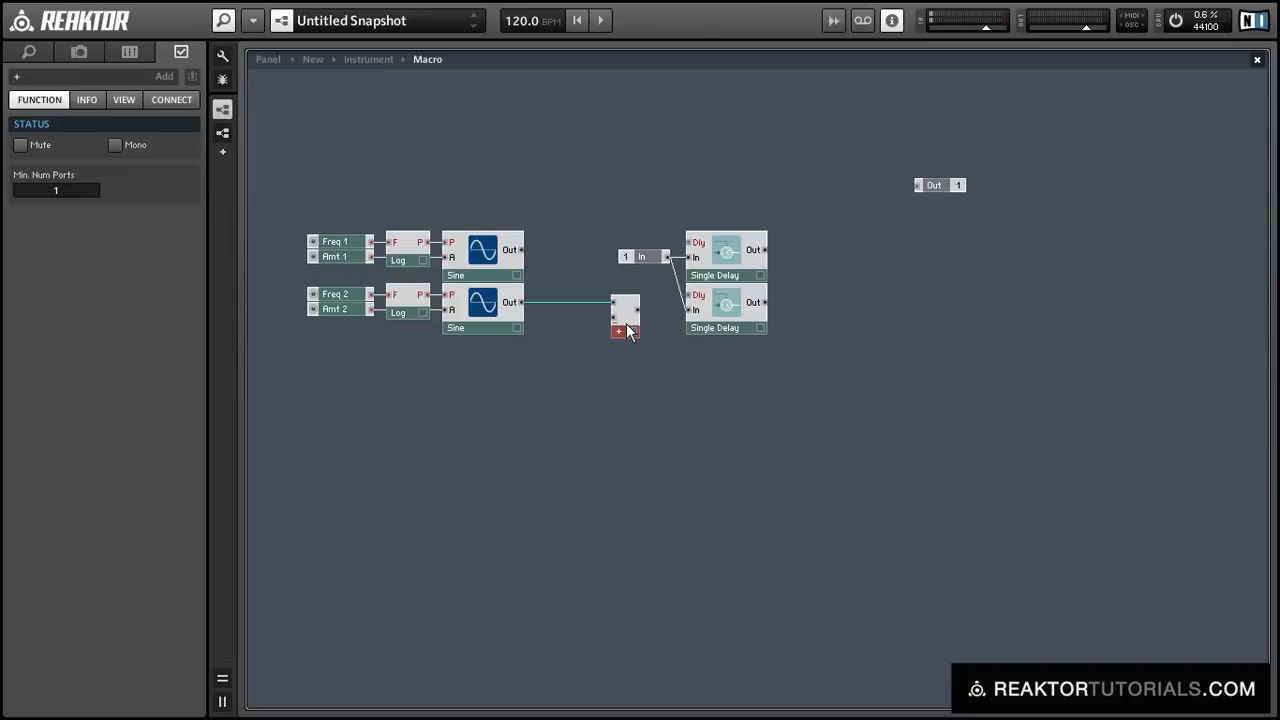
click(483, 302)
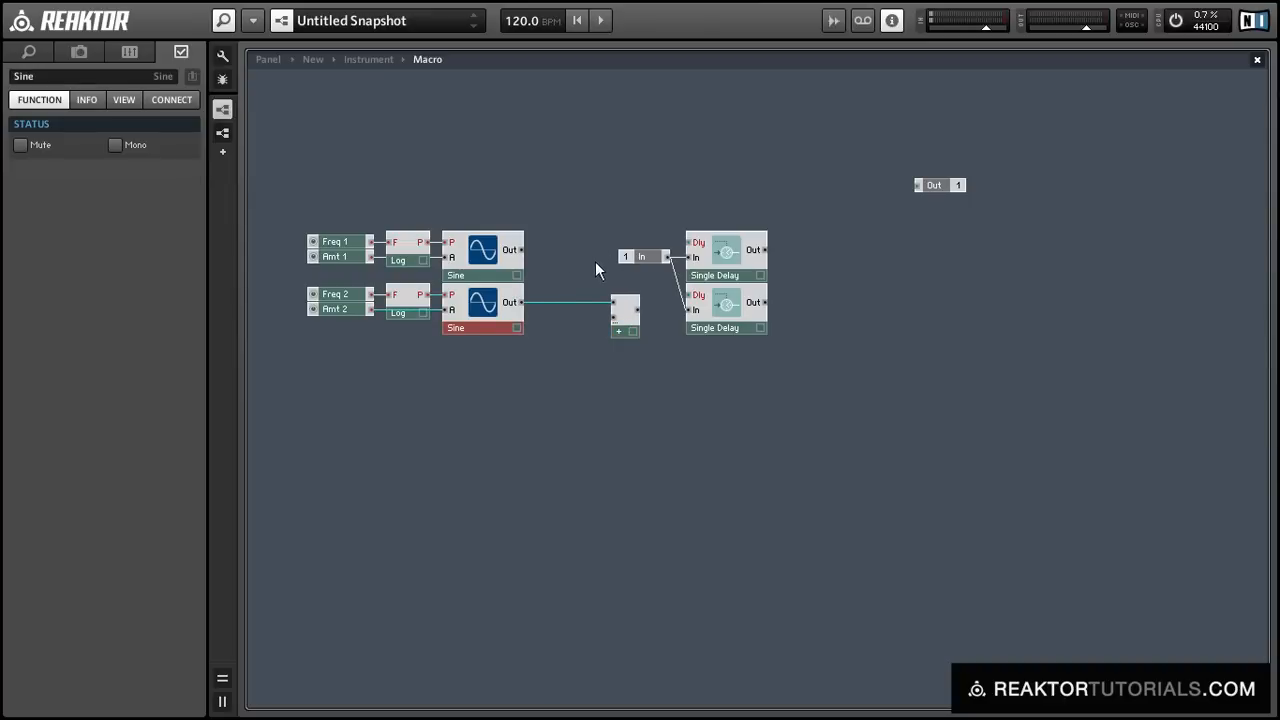
mouse_move(560, 366)
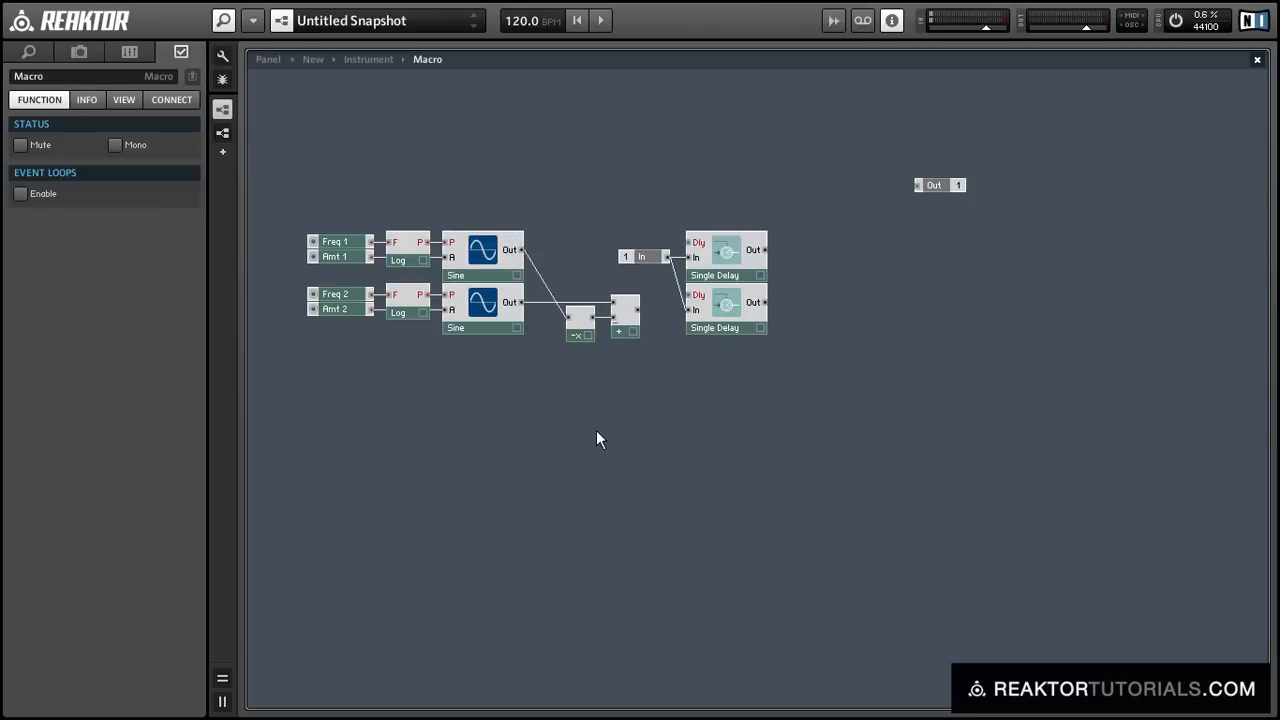
- Add a Constant of 2 via the 'const' search and a second Add module
text(const)
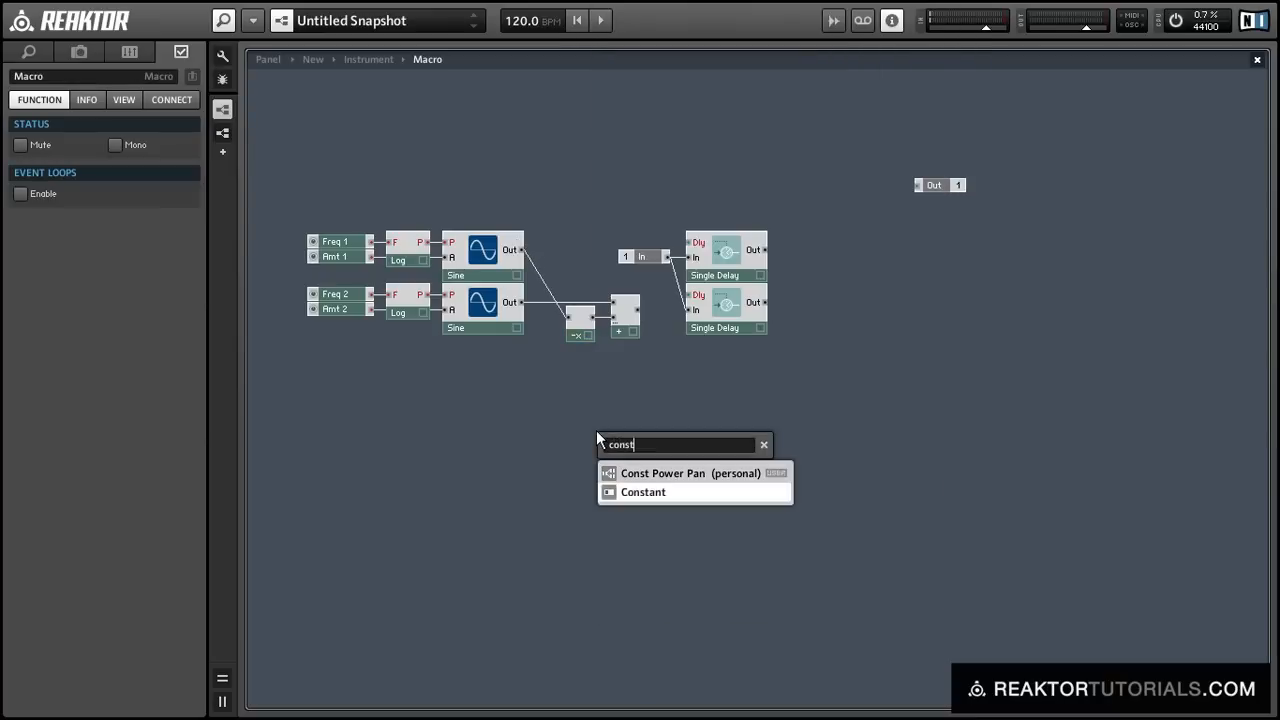
click(643, 492)
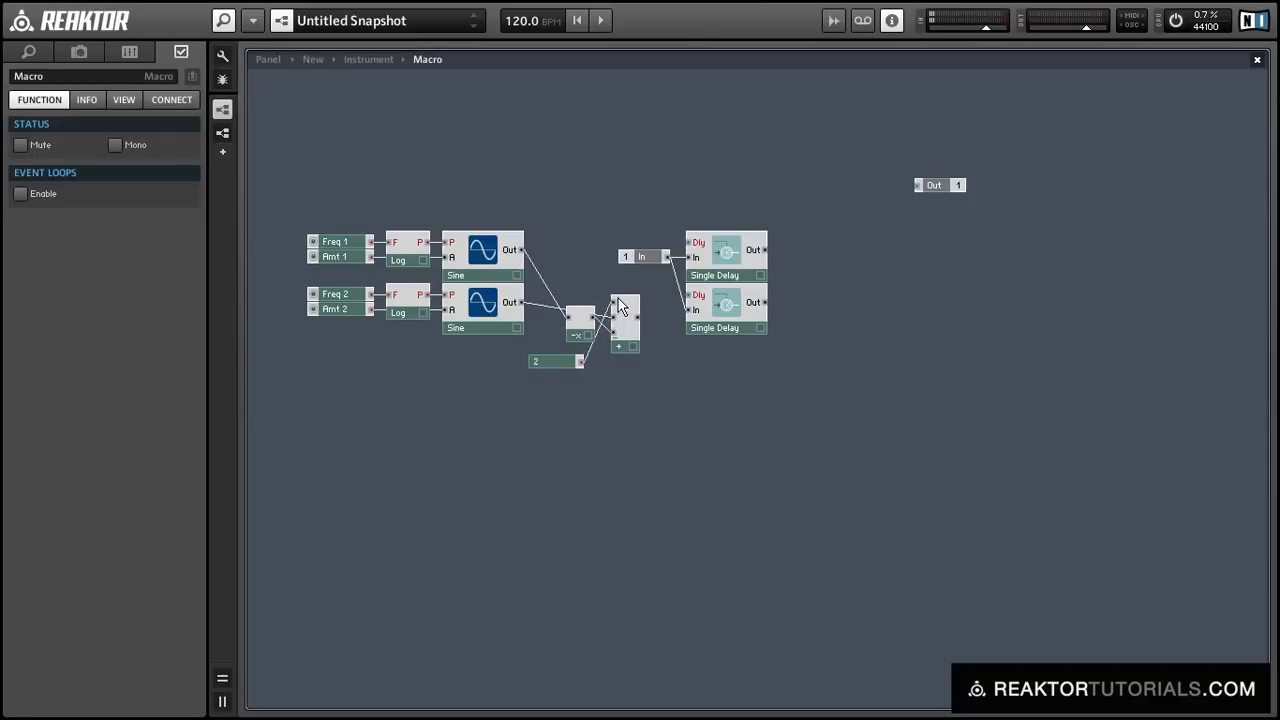
click(555, 297)
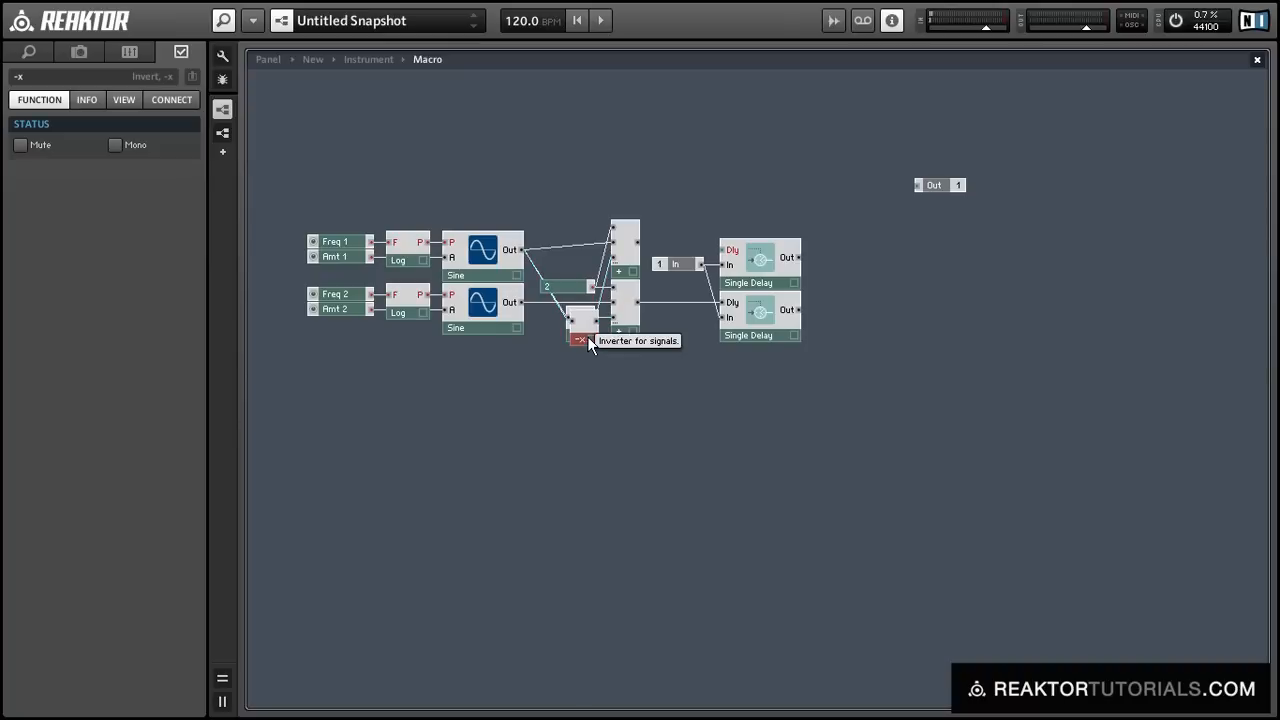
- Duplicate the inverter, cross-wire both sines into inverters and adders, and tidy the layout
drag(578, 340, 578, 245)
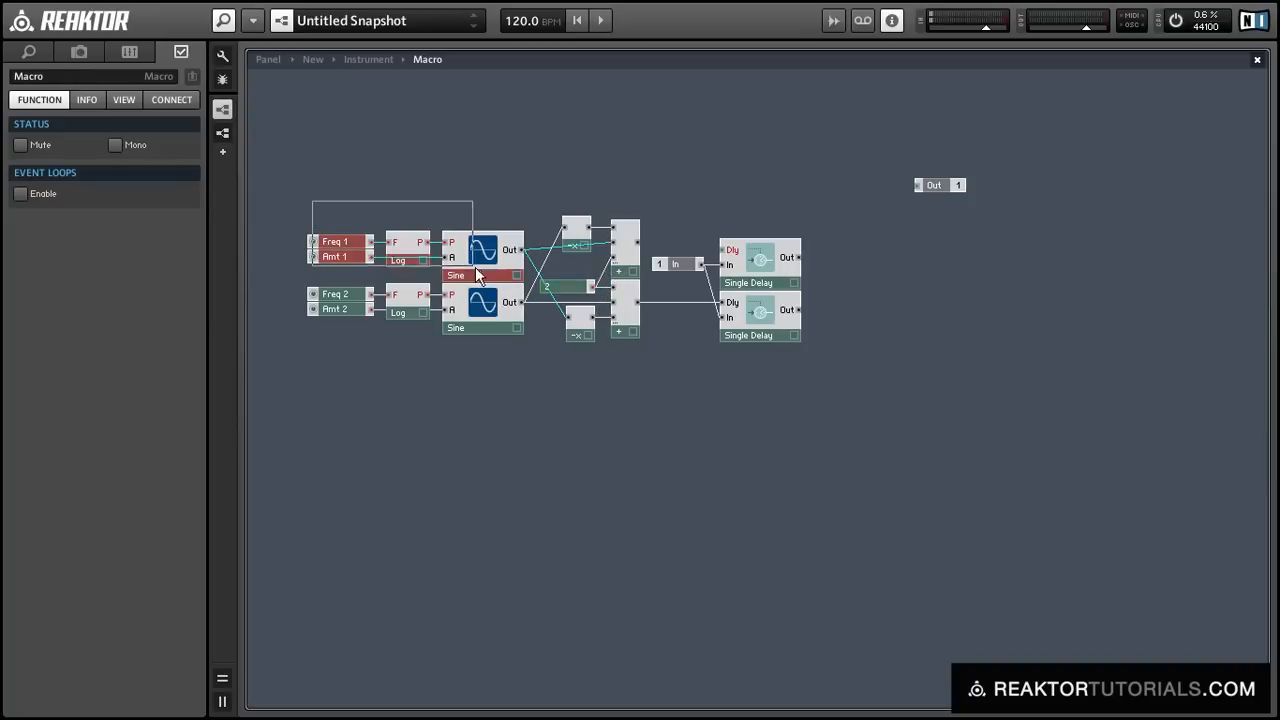
click(483, 243)
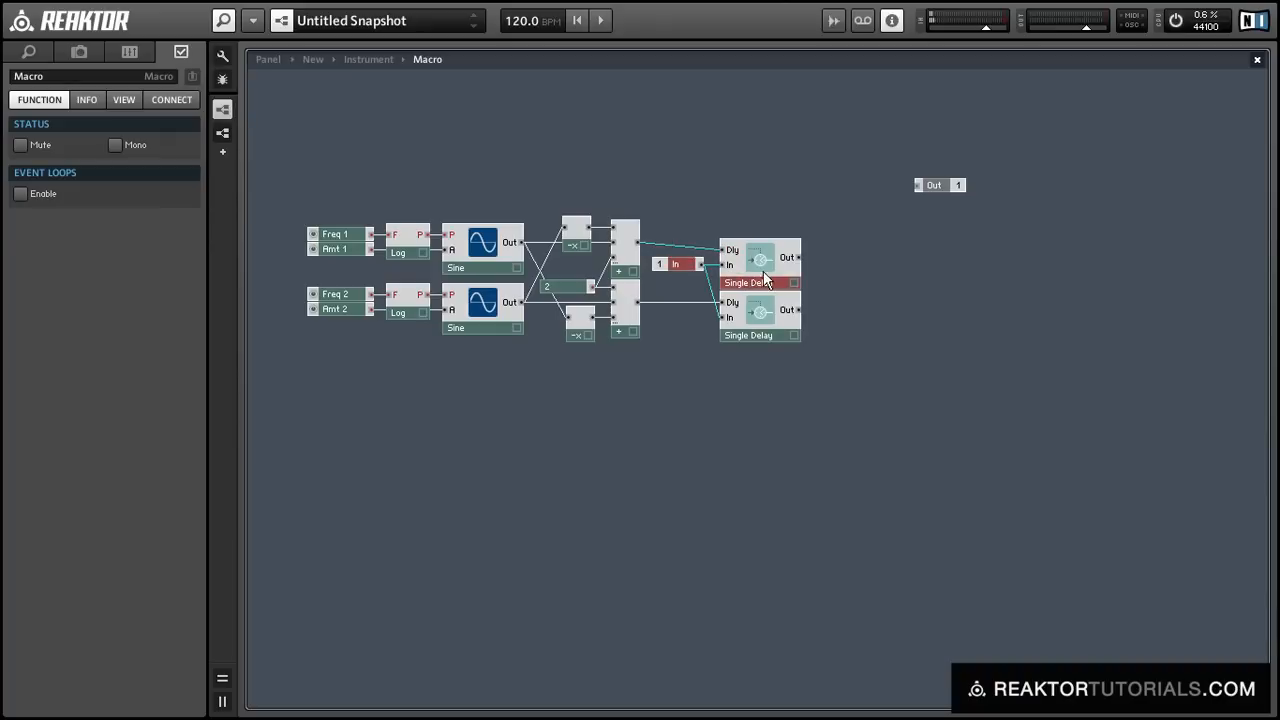
click(760, 257)
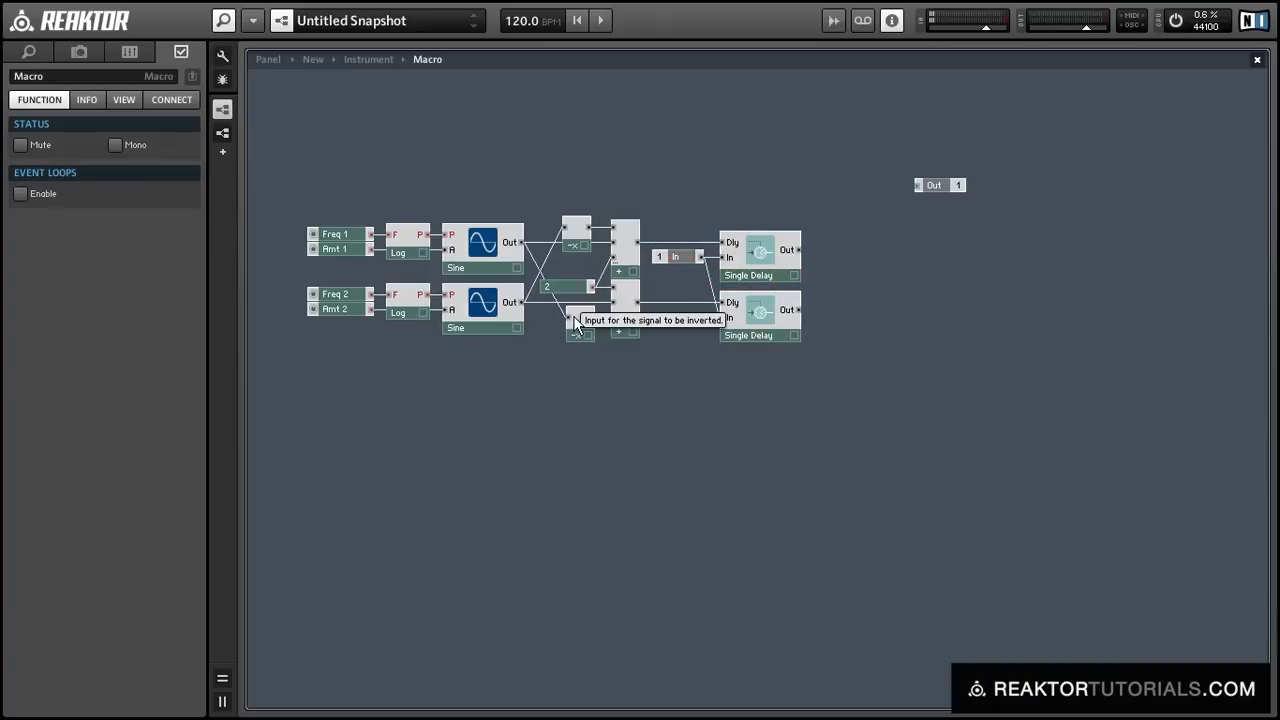
mouse_move(850, 200)
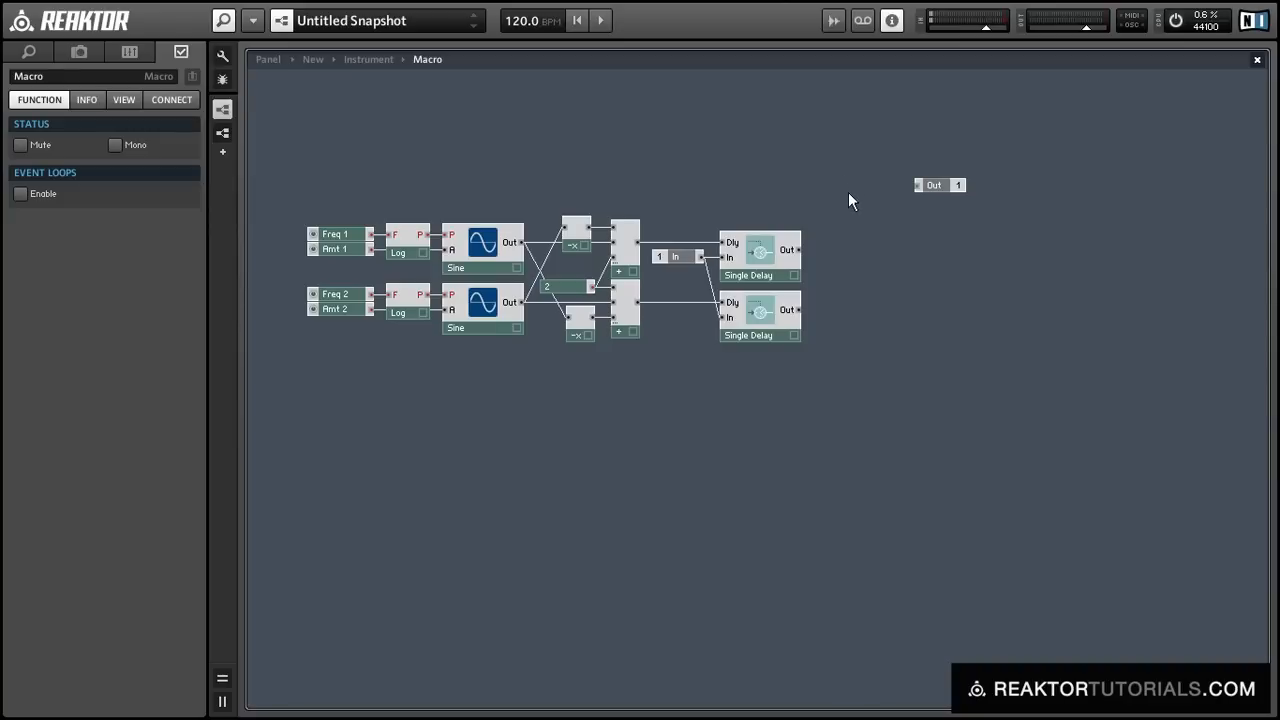
- Sum both delay outputs in an Add module, then multiply by a 0.5 constant
right_click(850, 200)
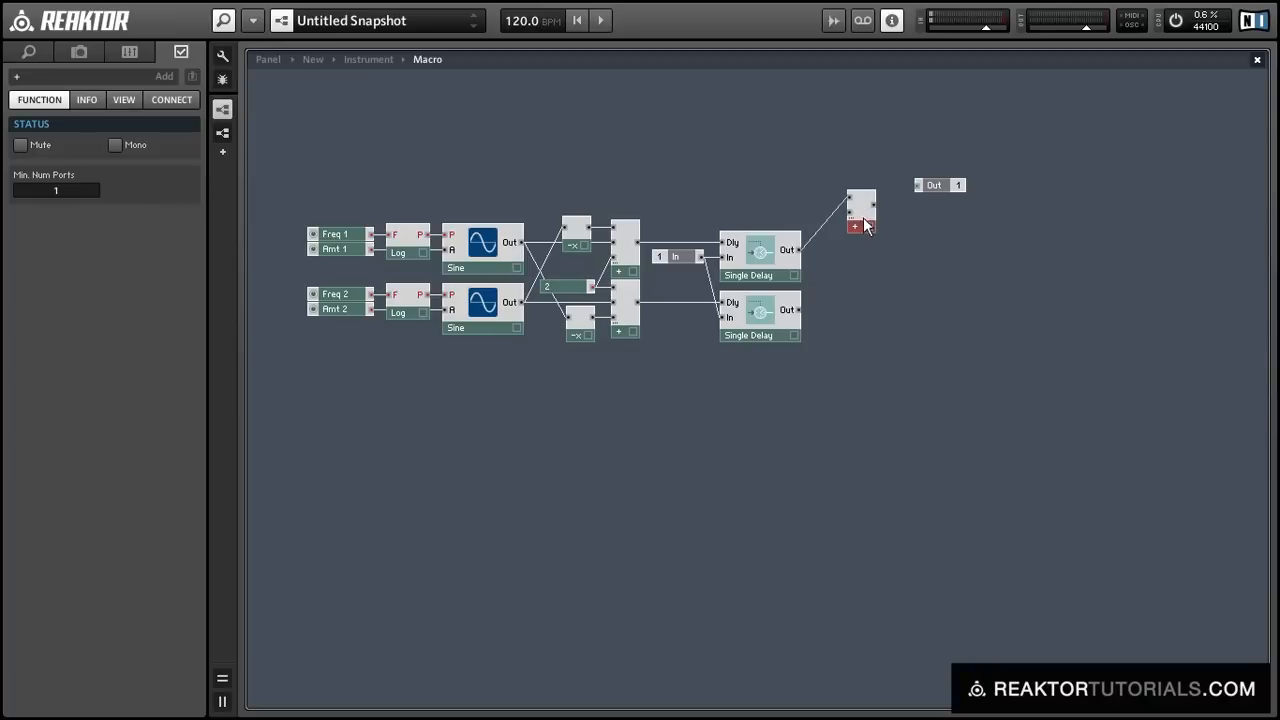
drag(860, 212, 835, 312)
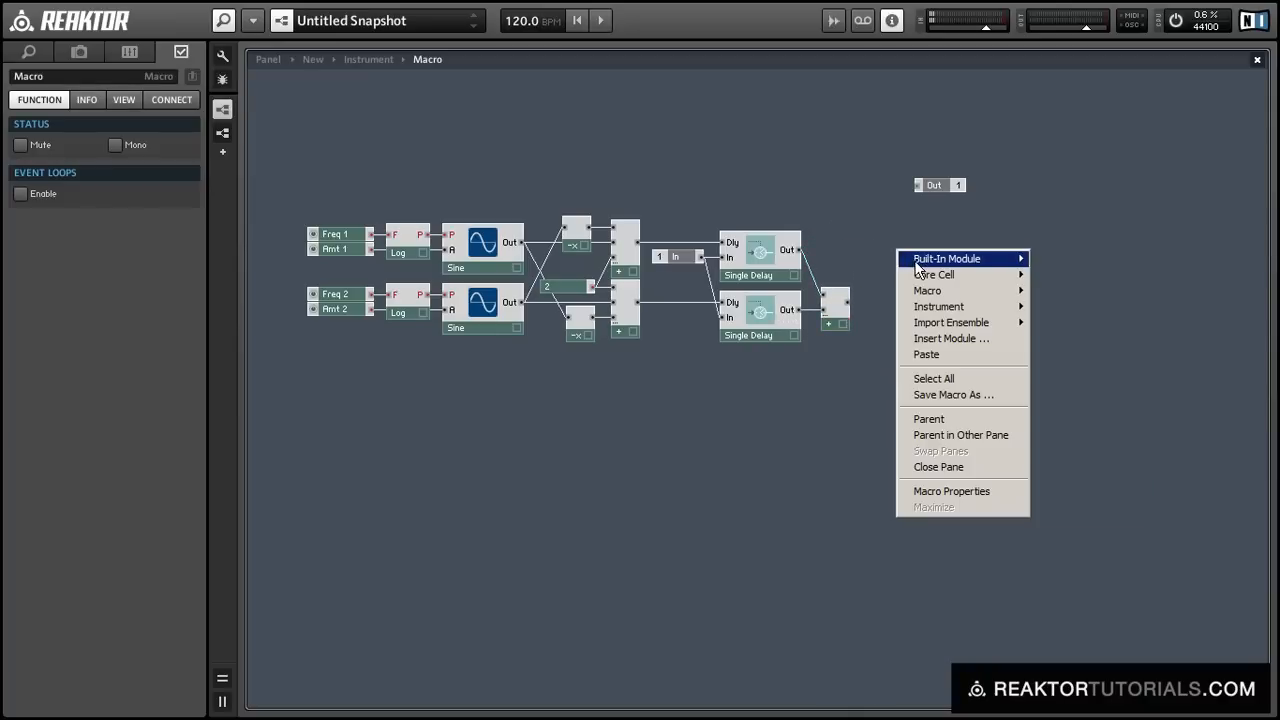
click(945, 258)
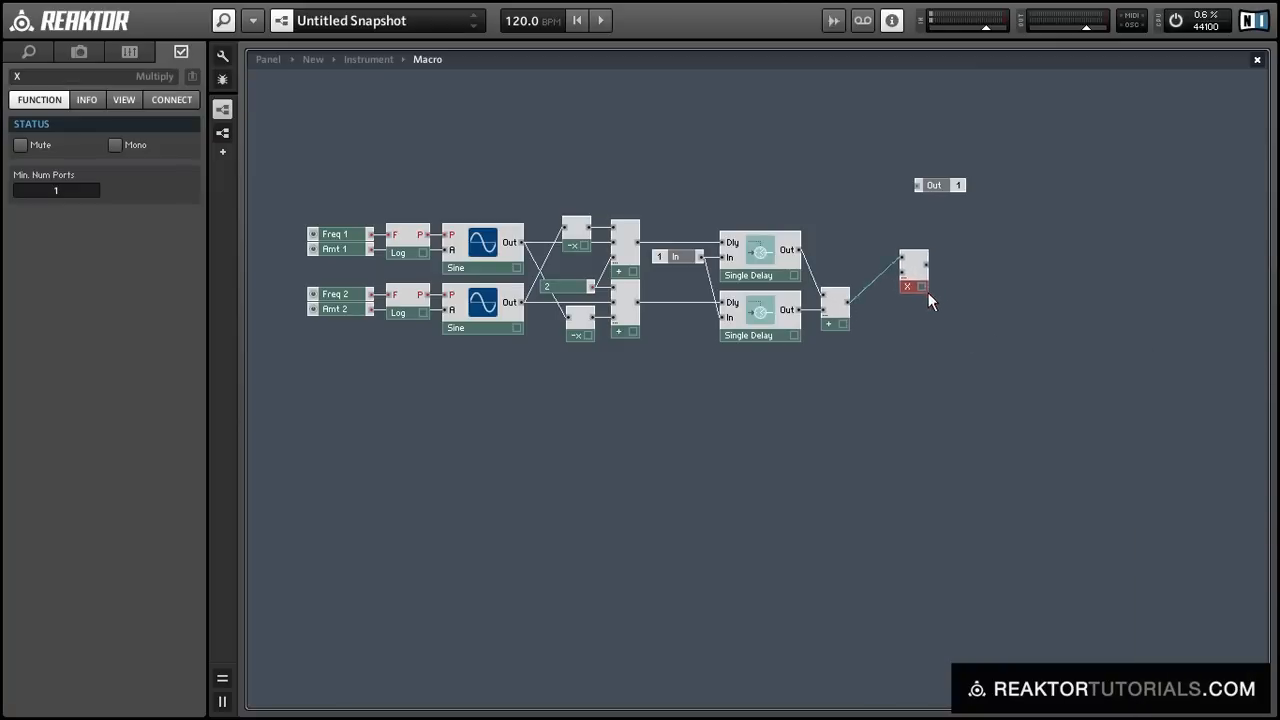
drag(912, 275, 947, 330)
text(0.5)
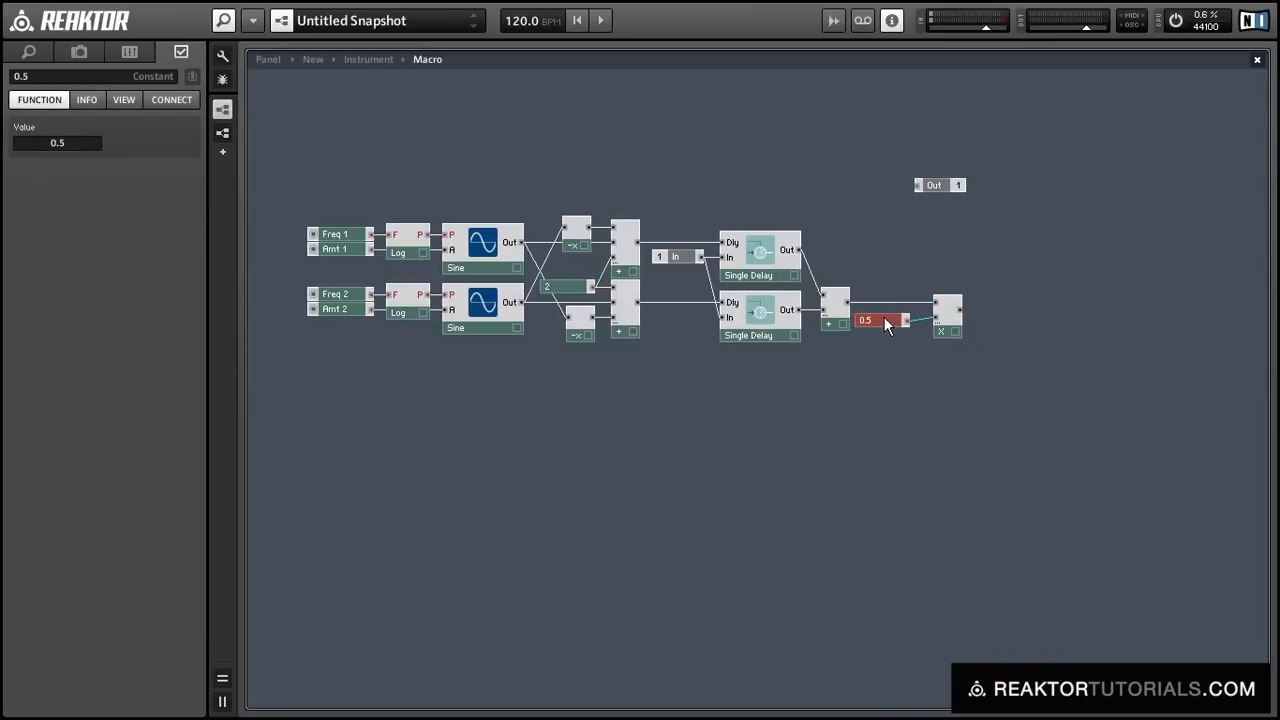
click(940, 331)
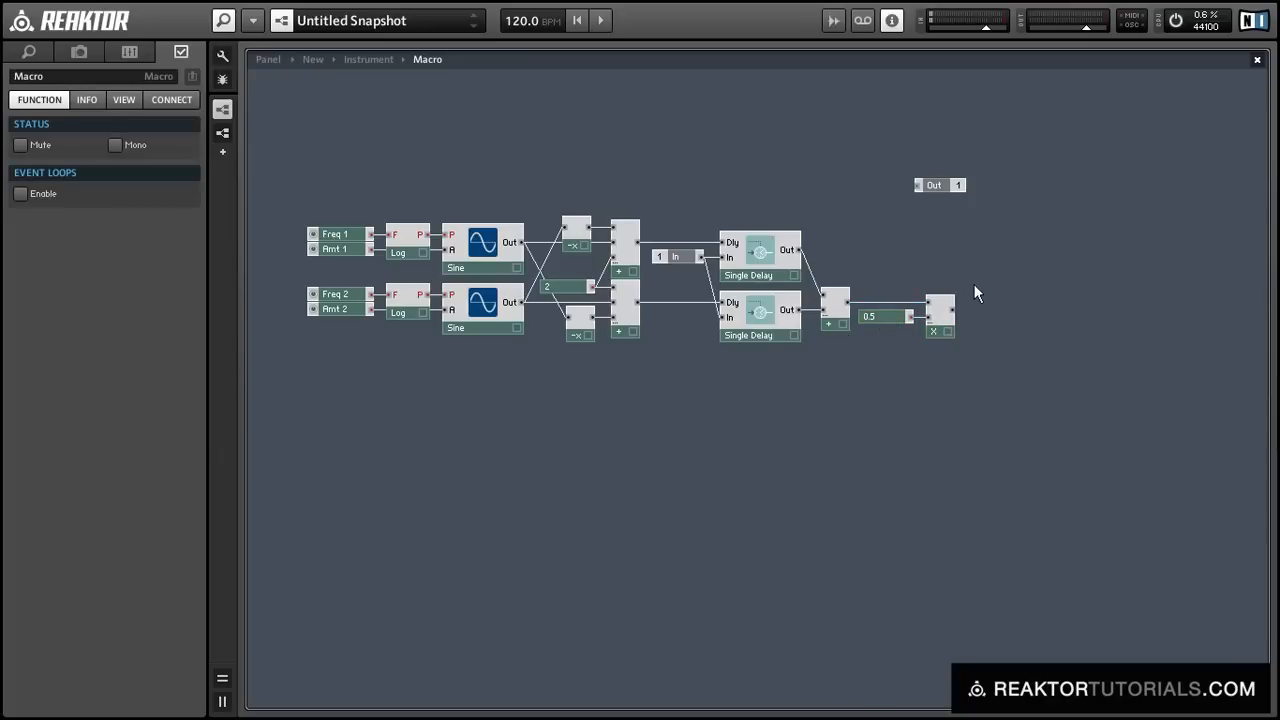
- Insert a Crossfade blending dry In with the halved mix, controlled by an X-Fade fader
right_click(977, 293)
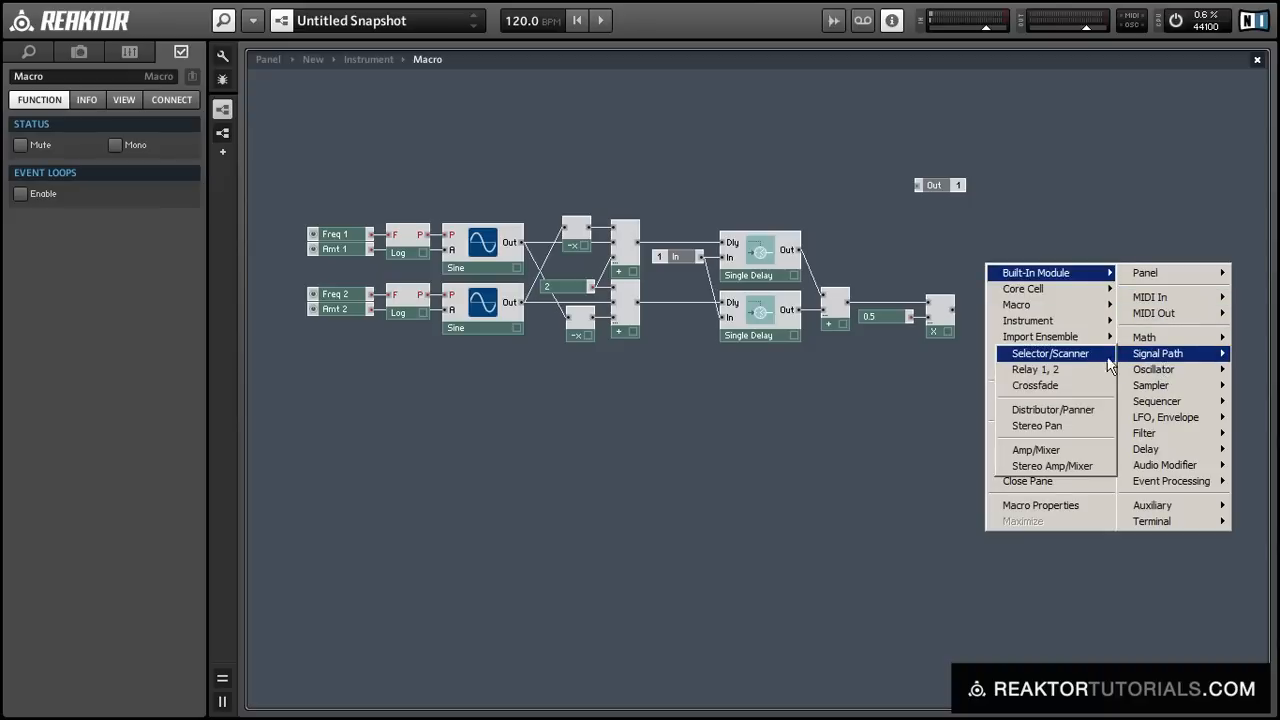
click(1035, 385)
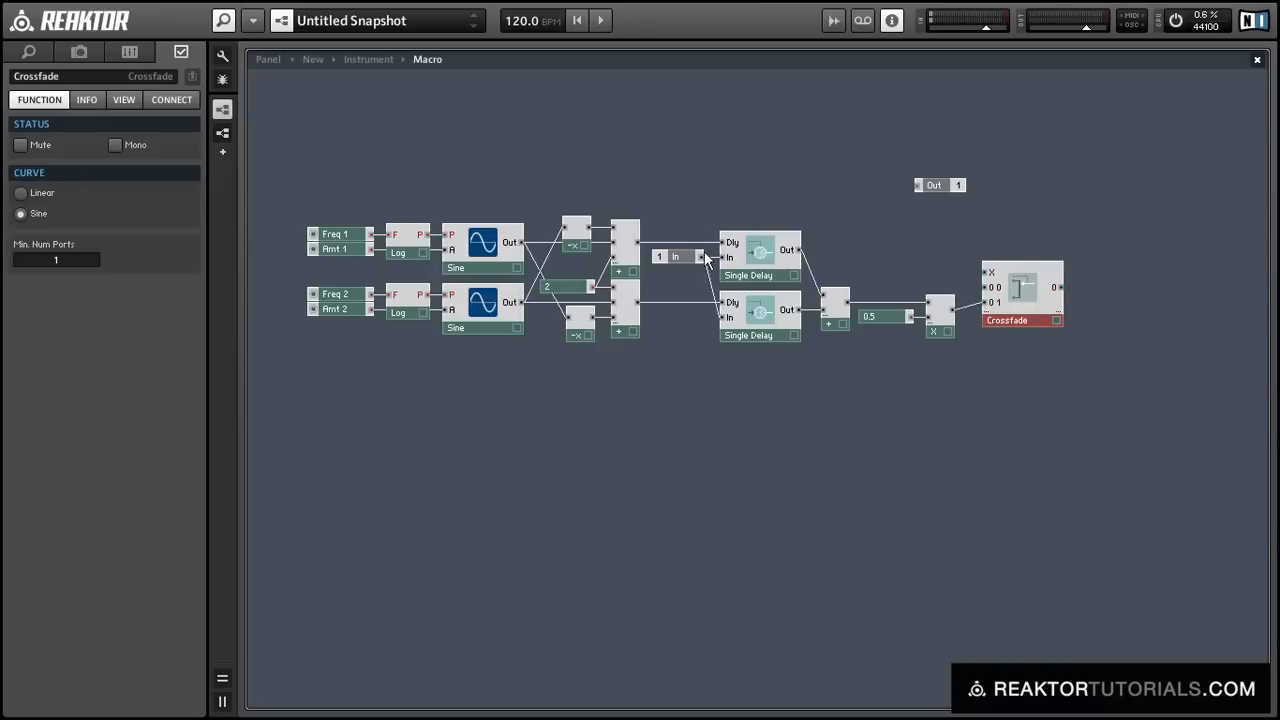
drag(800, 250, 980, 290)
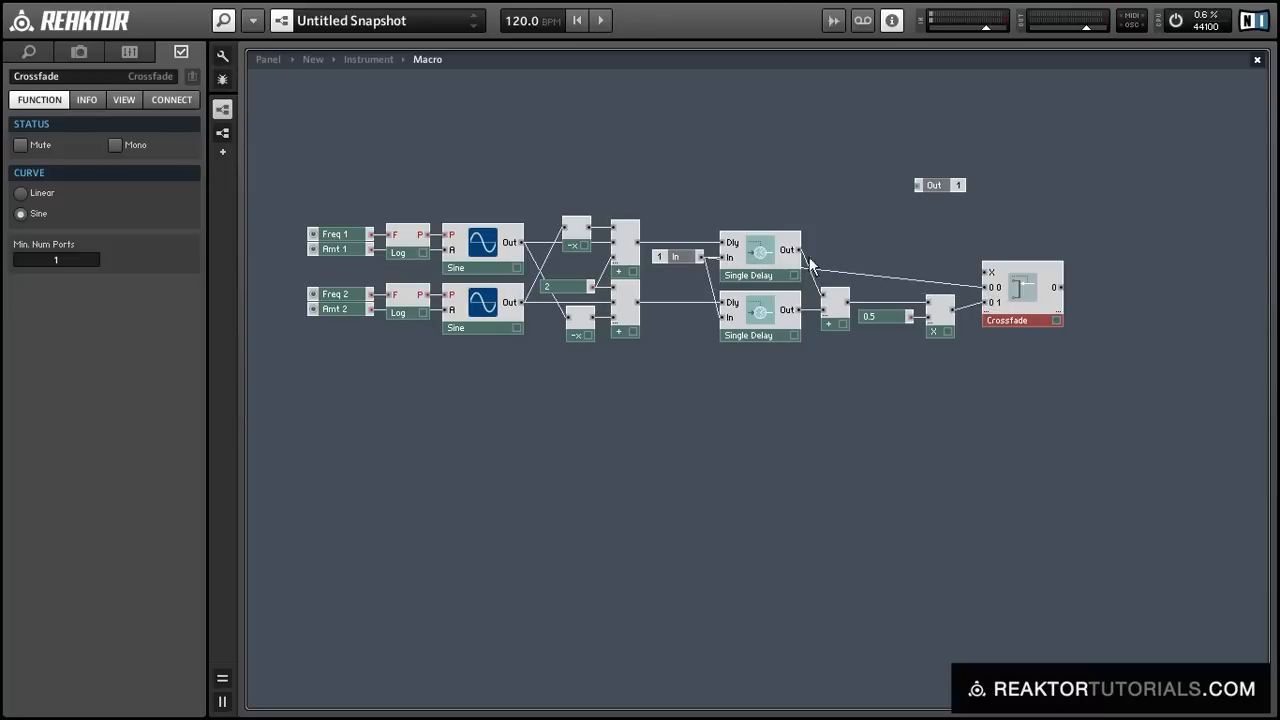
click(680, 290)
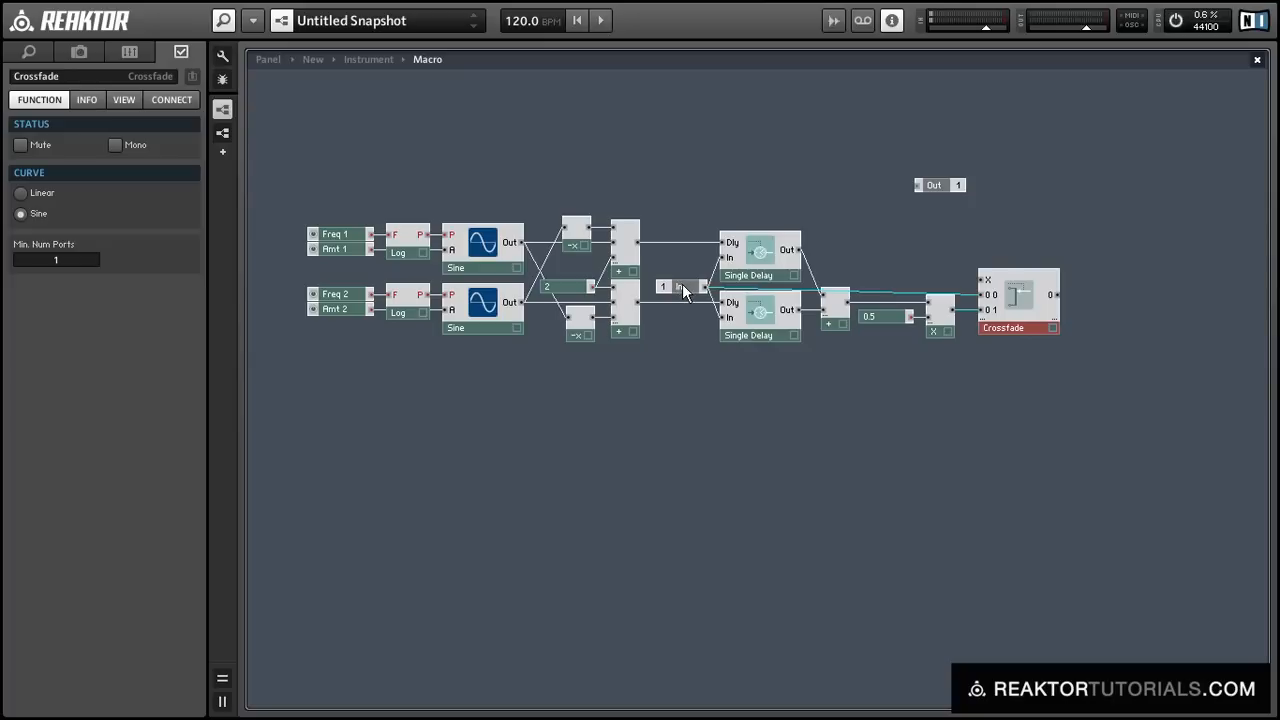
click(685, 293)
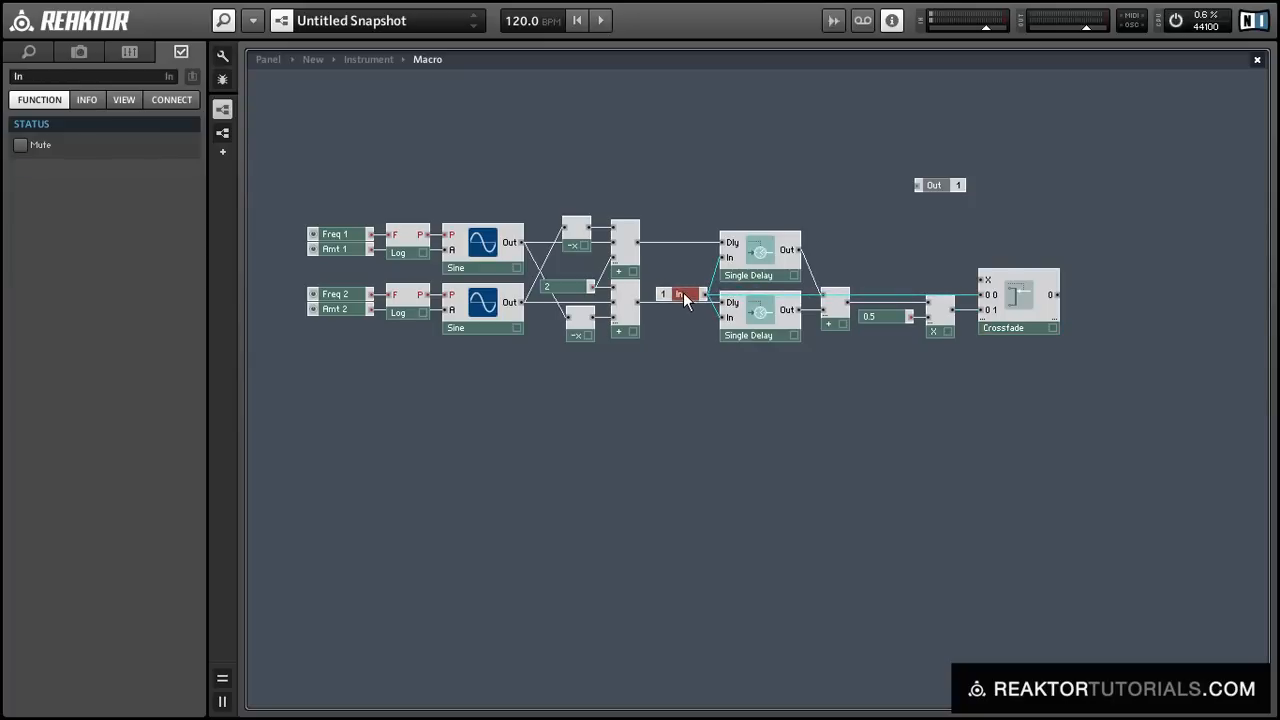
click(1018, 321)
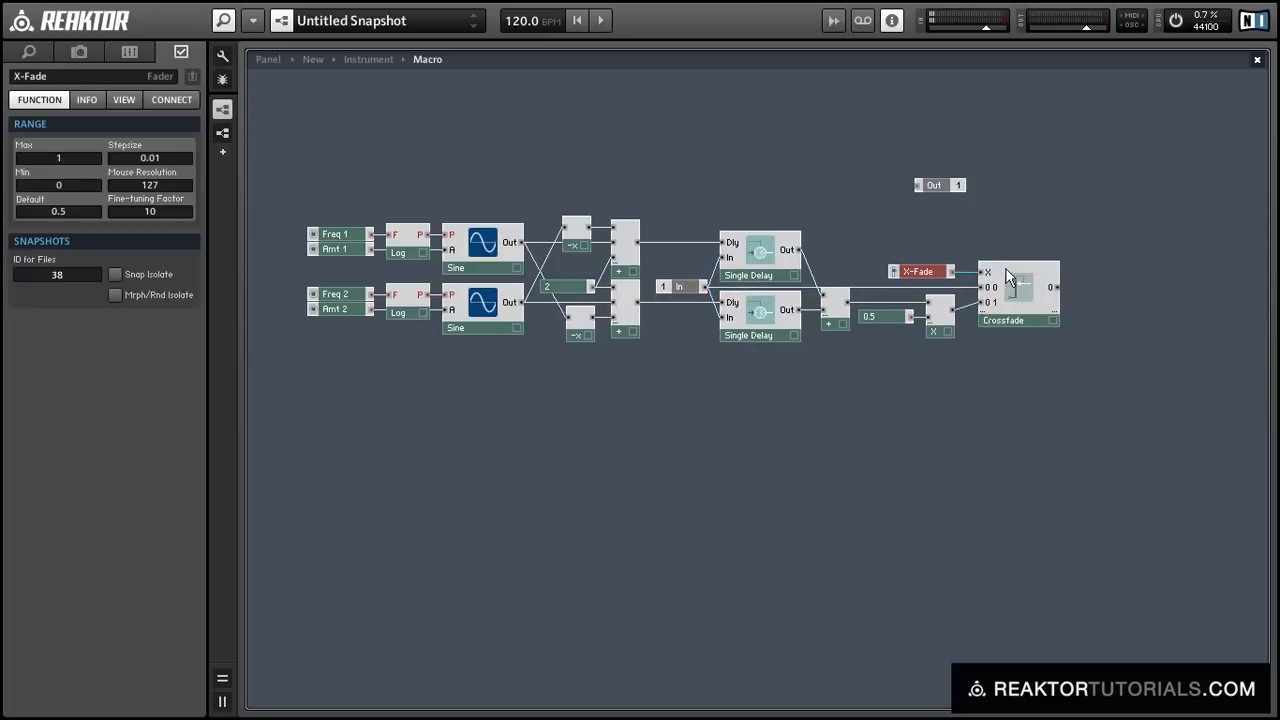
click(124, 99)
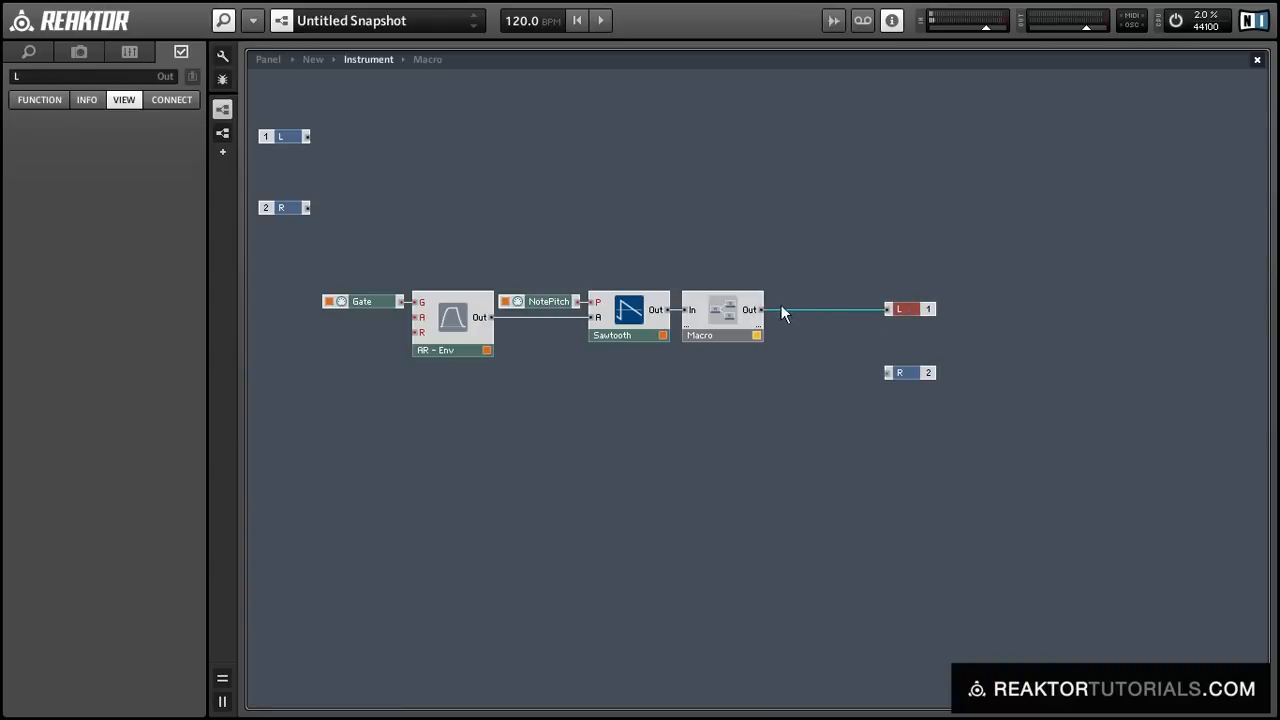
- Route the chorus macro's output to the R output too and show the instrument panel
drag(763, 309, 888, 372)
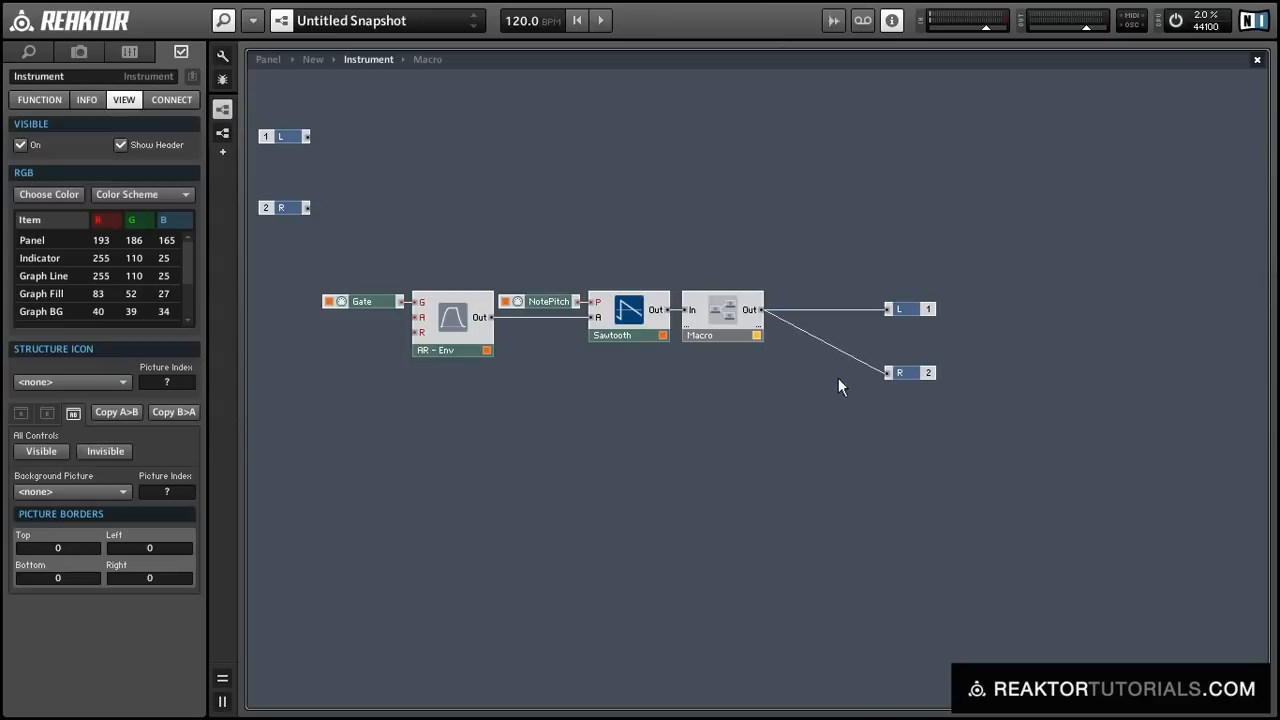
click(722, 320)
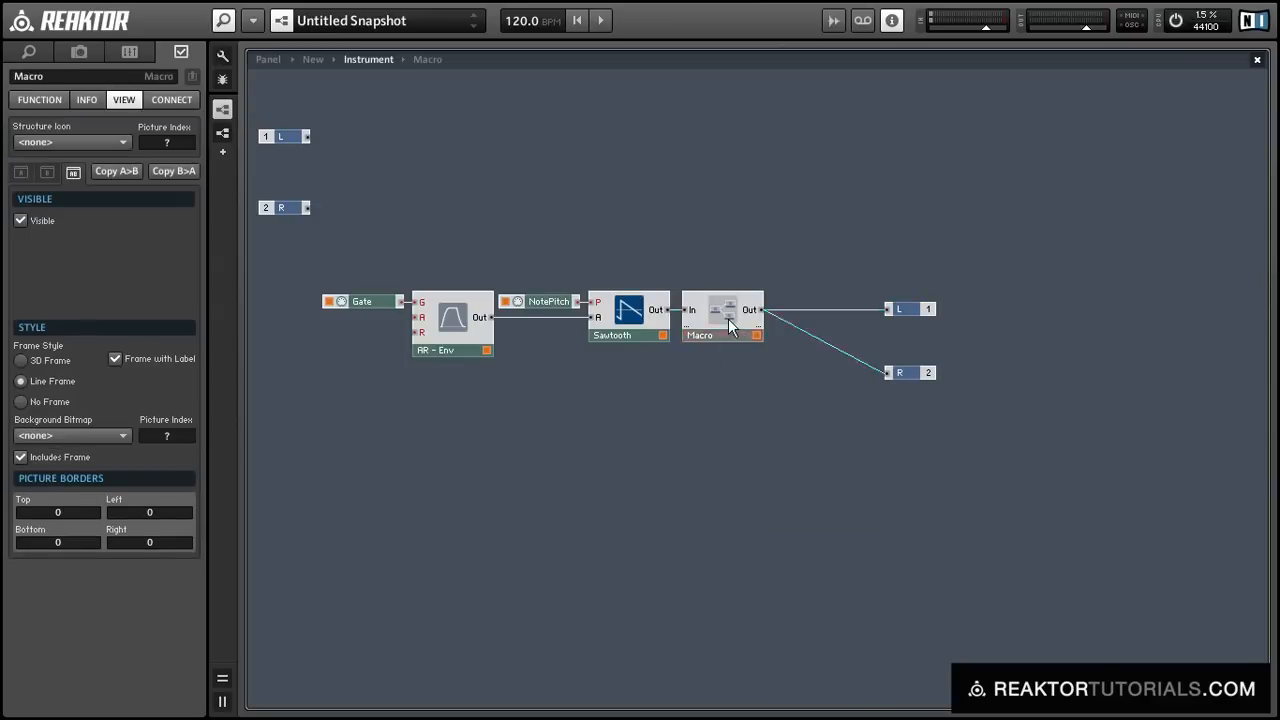
click(472, 152)
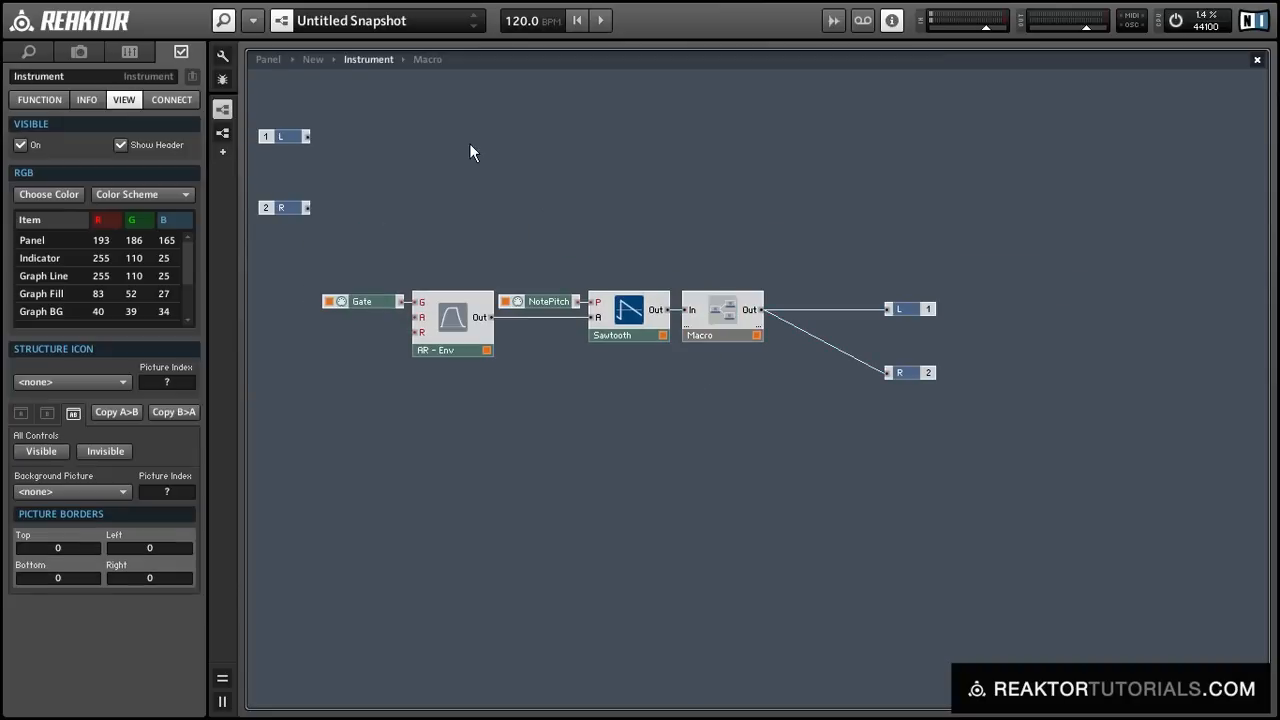
mouse_move(272, 60)
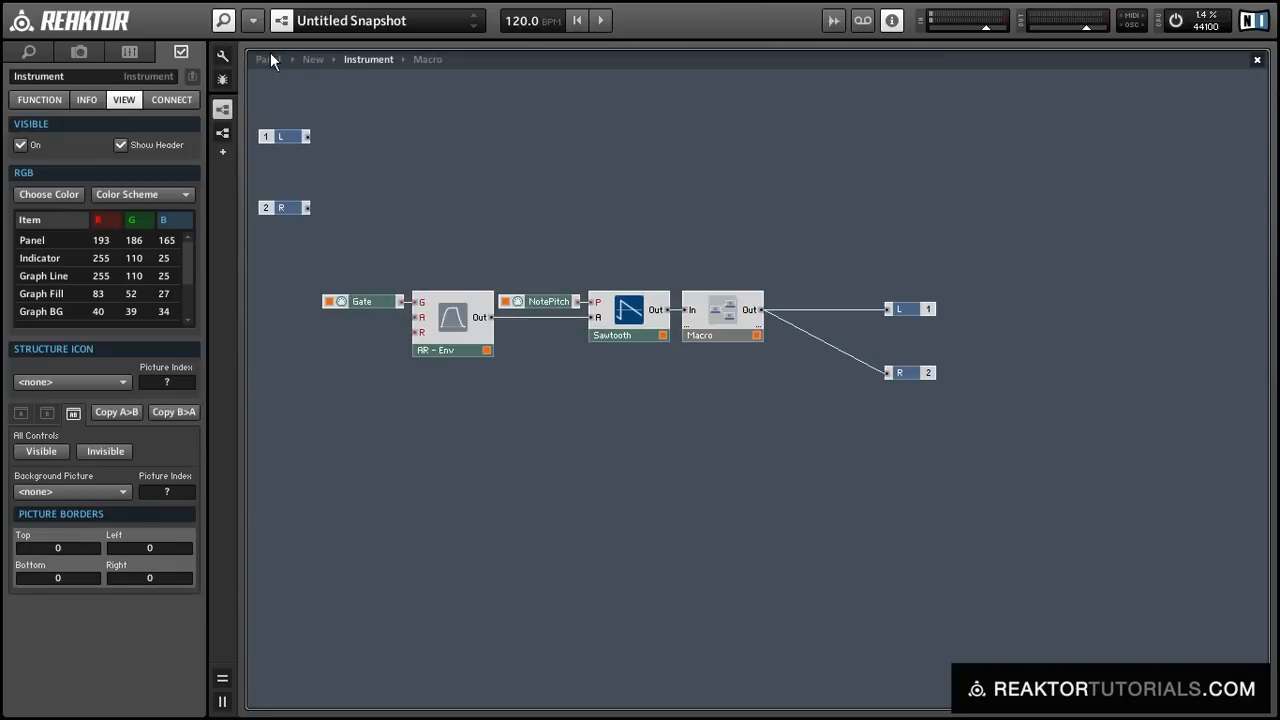
click(222, 55)
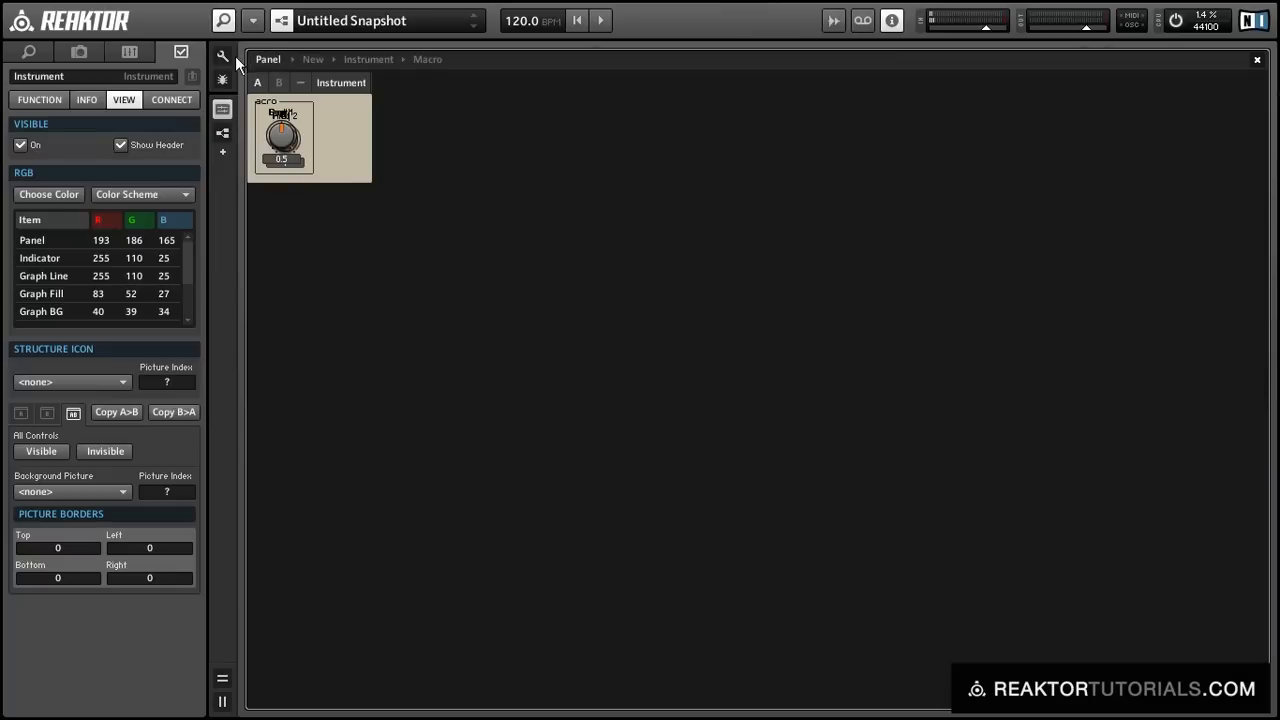
- Unlock the panel, line the knobs up, and give Freq knobs Max 5, step 0.01, default 2.5
click(283, 138)
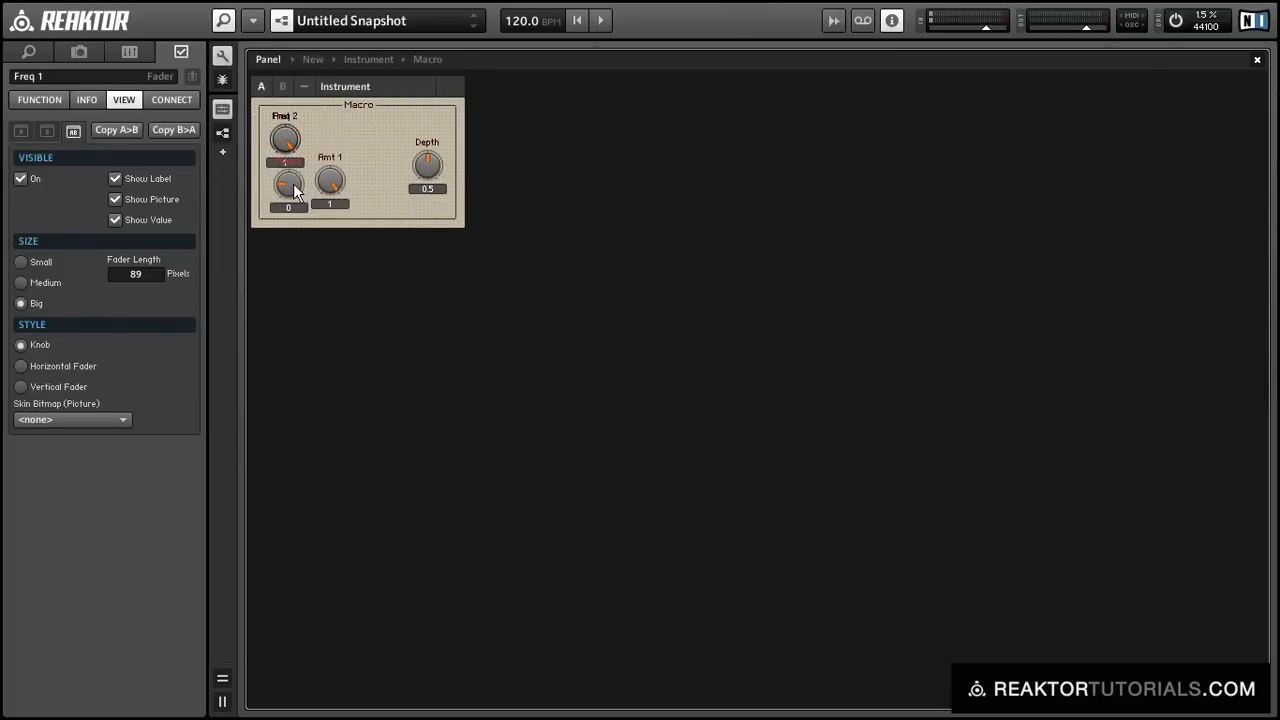
click(378, 164)
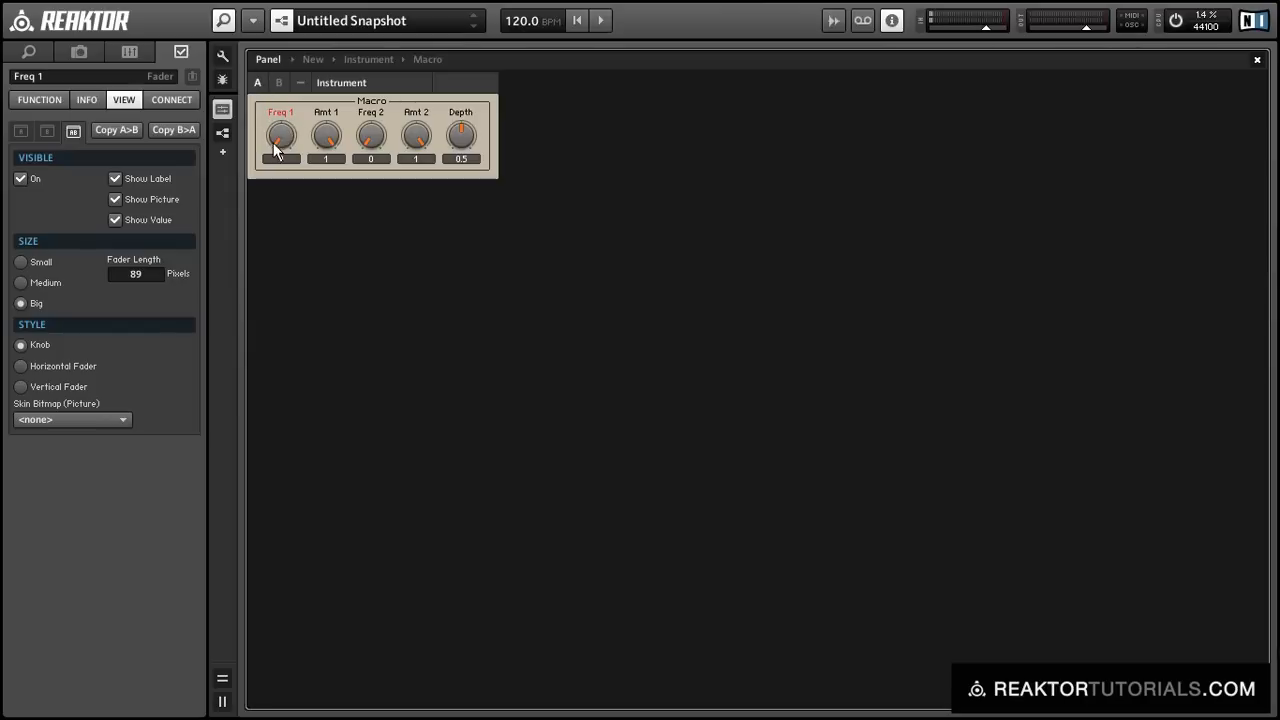
click(39, 99)
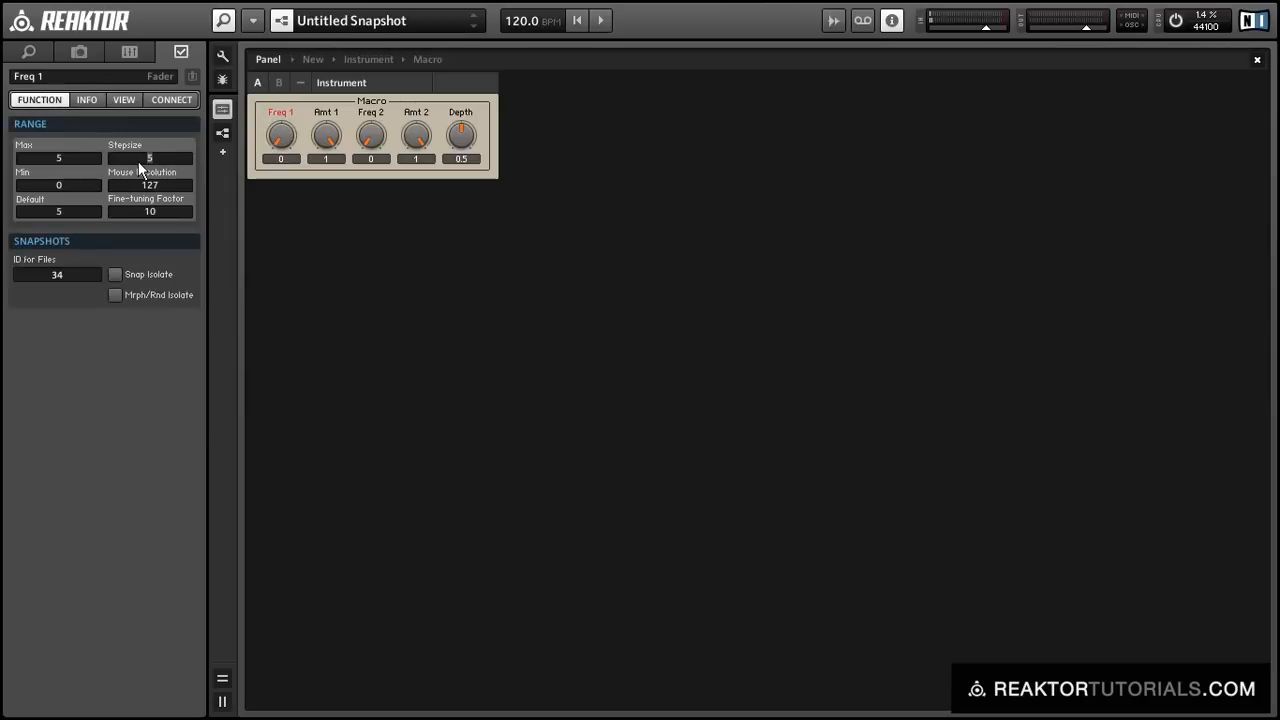
click(370, 135)
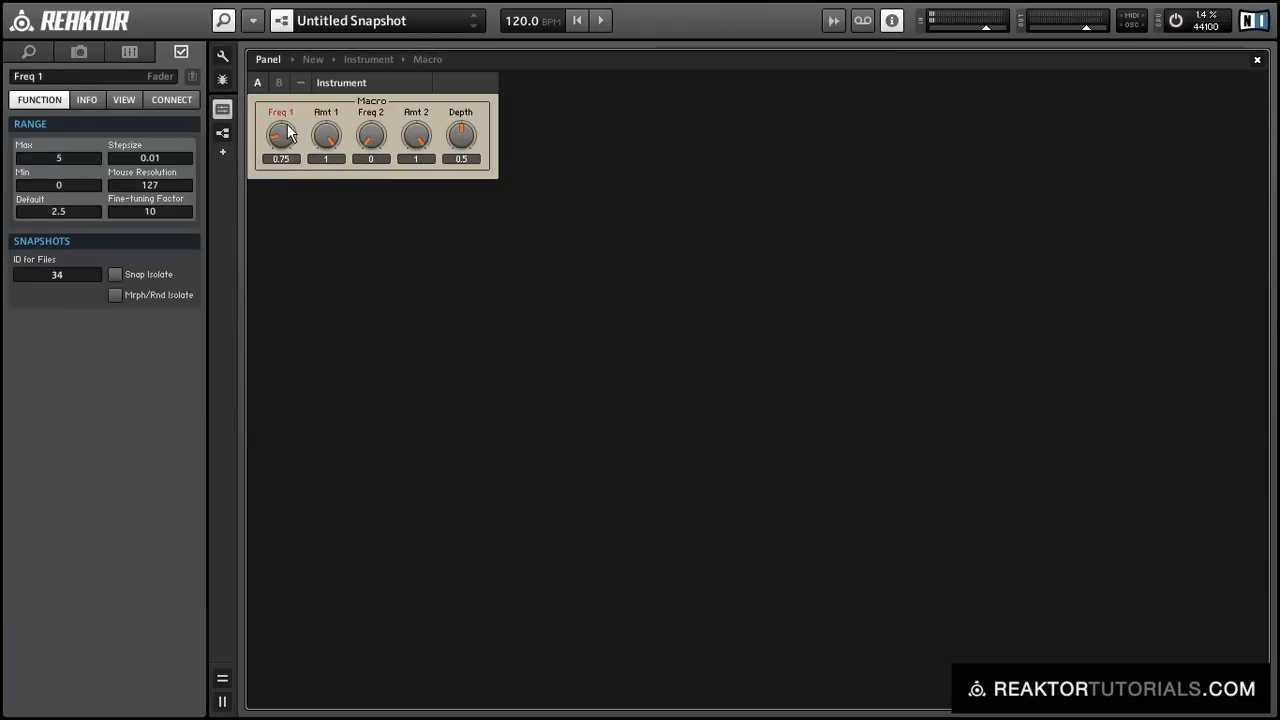
click(371, 134)
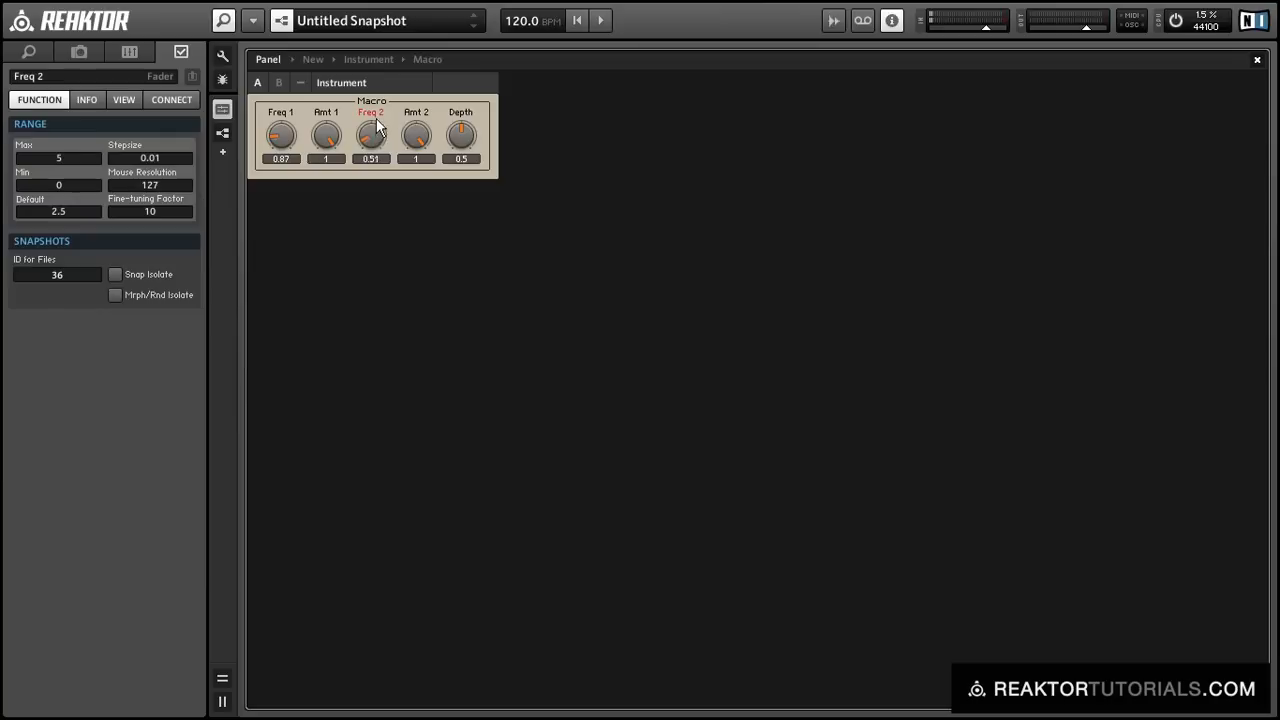
click(326, 134)
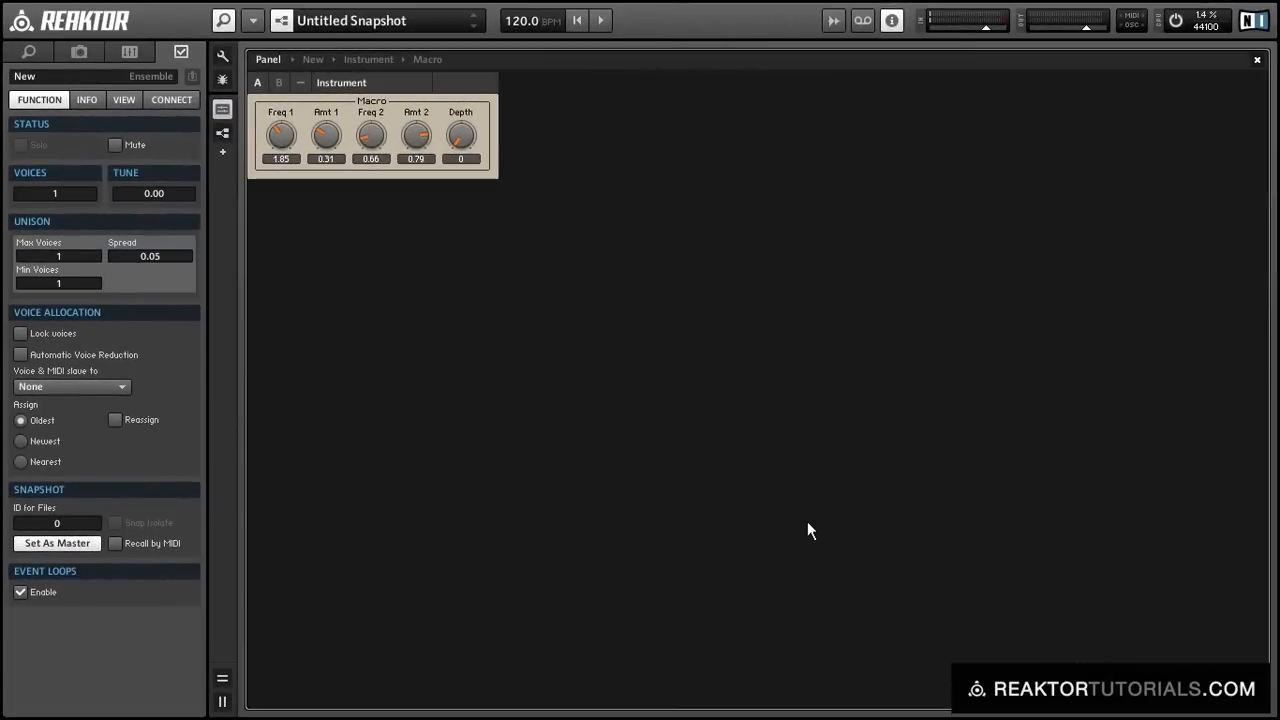
mouse_move(795, 520)
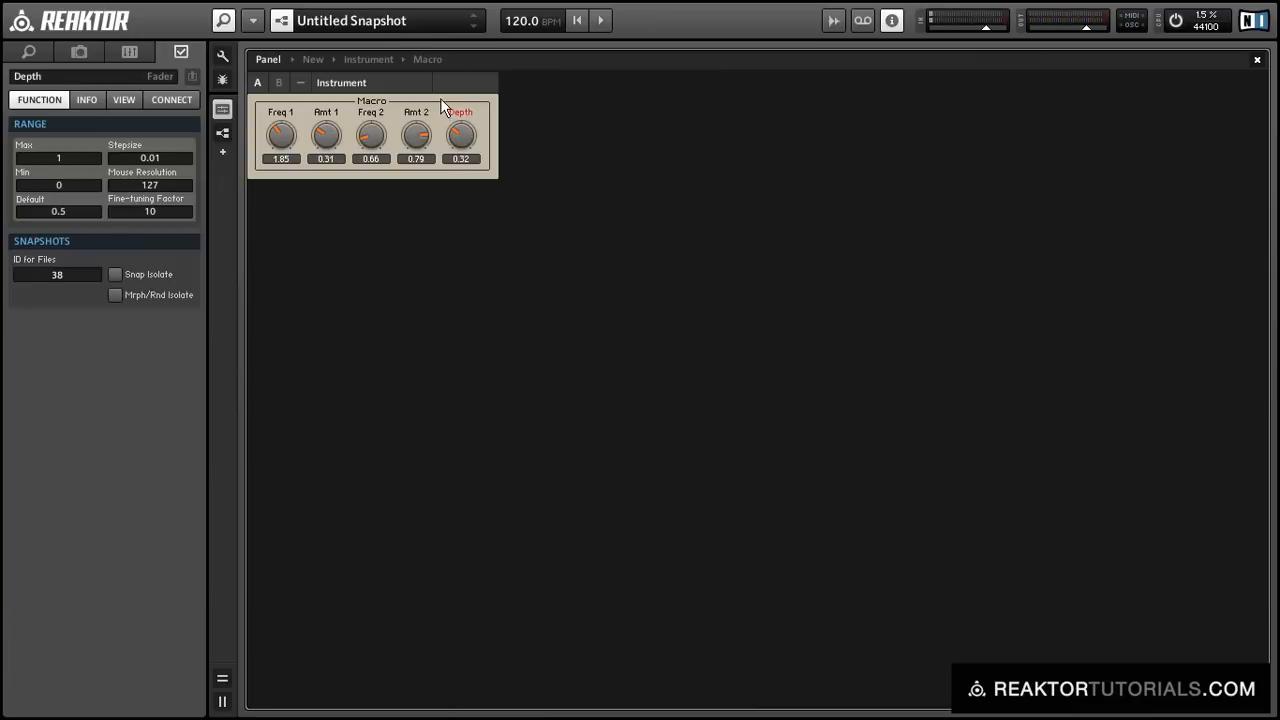
- Drag the chorus Depth knob up to its maximum of 1
drag(460, 135, 465, 128)
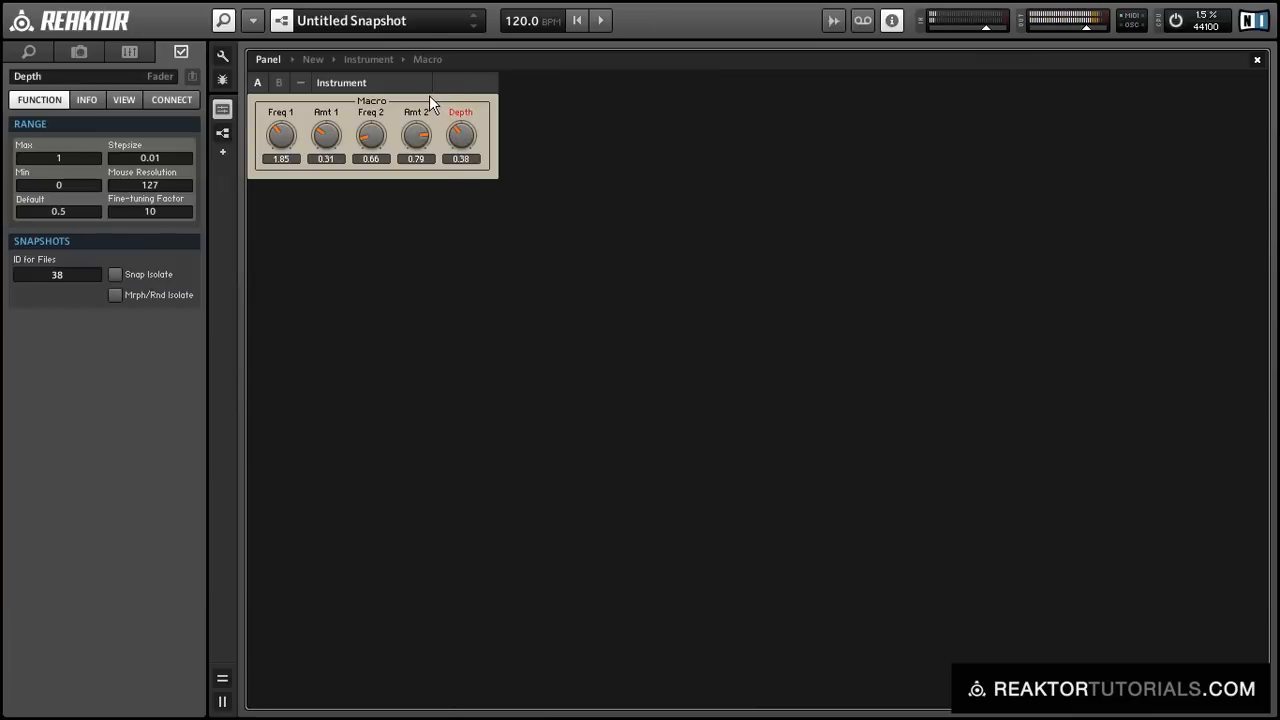
drag(460, 135, 460, 131)
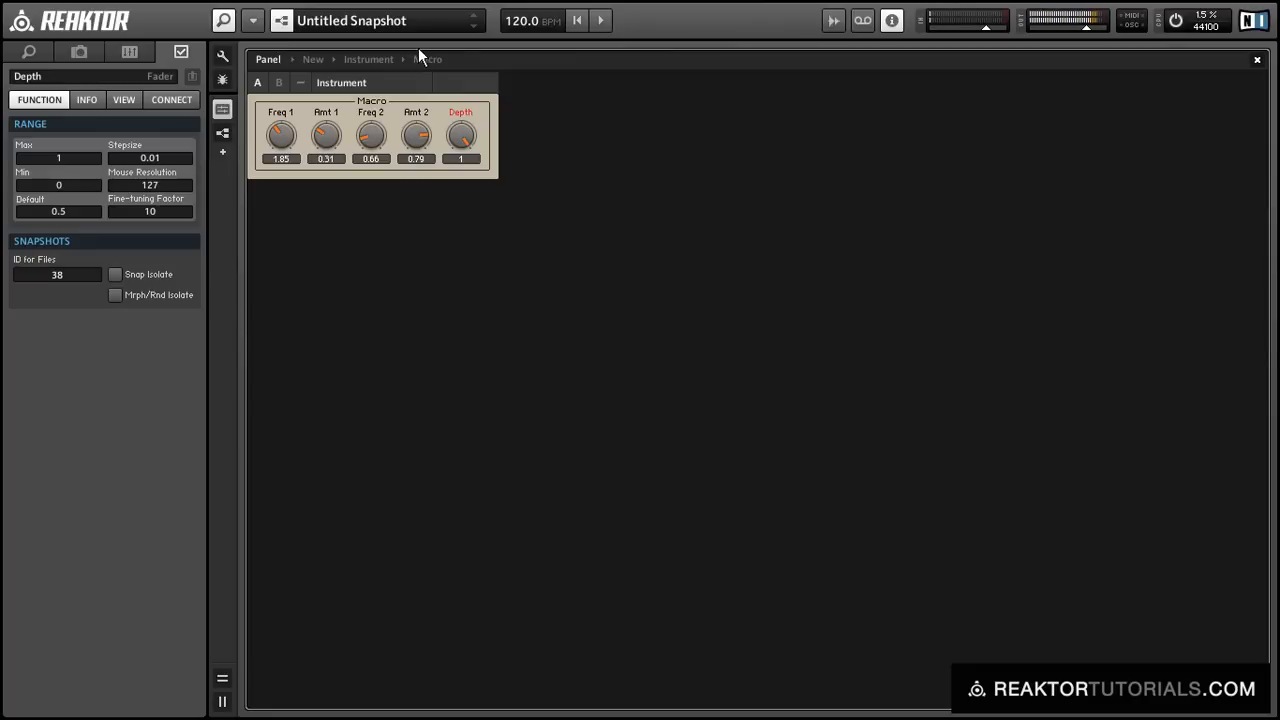
mouse_move(627, 107)
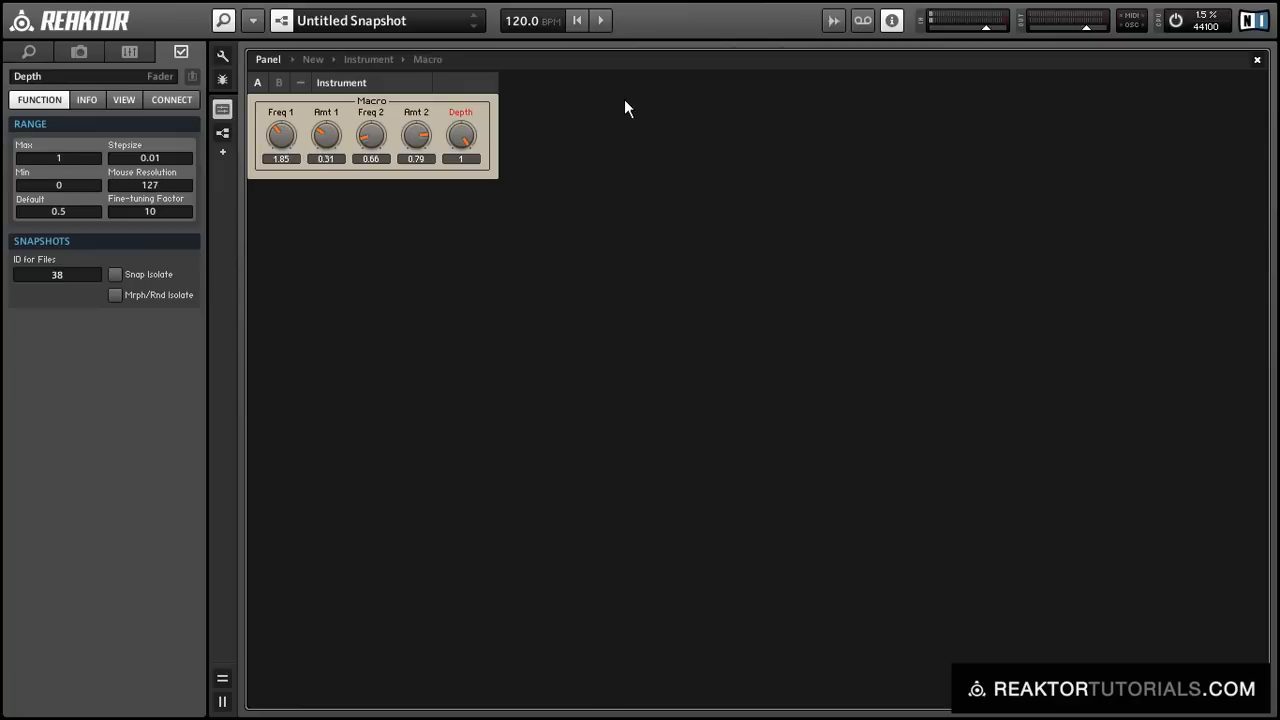
mouse_move(490, 140)
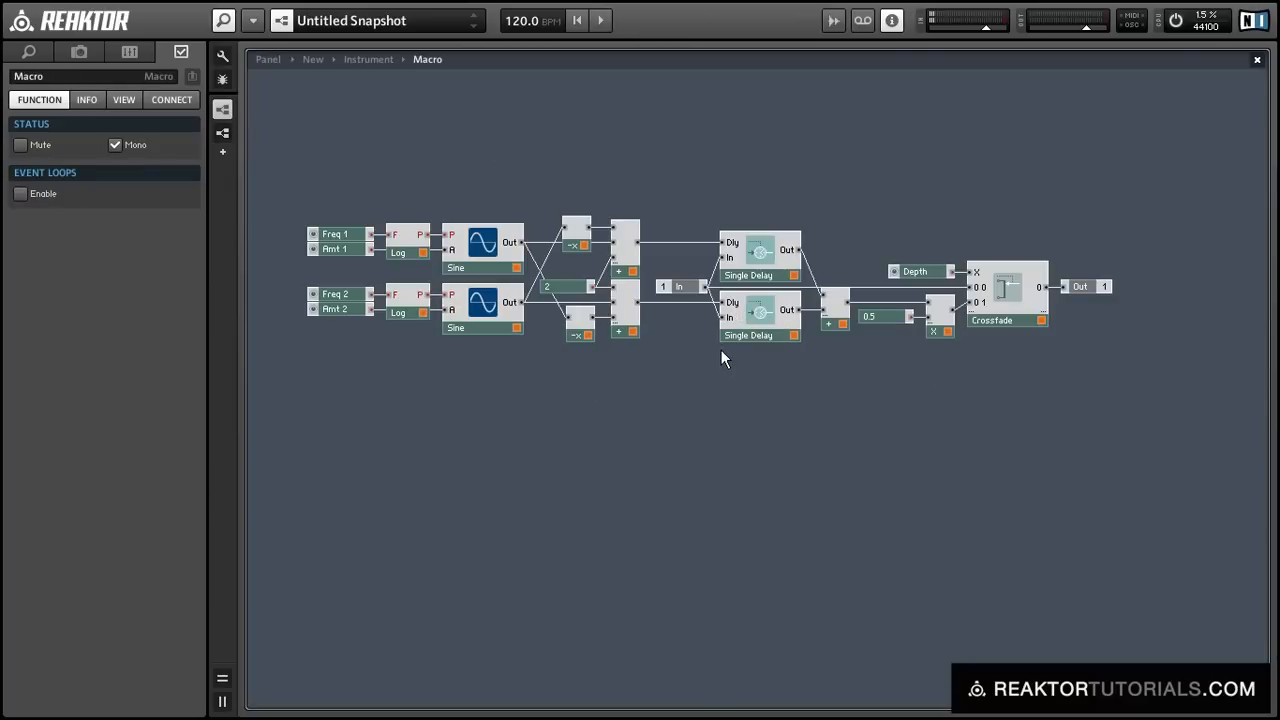
mouse_move(549, 393)
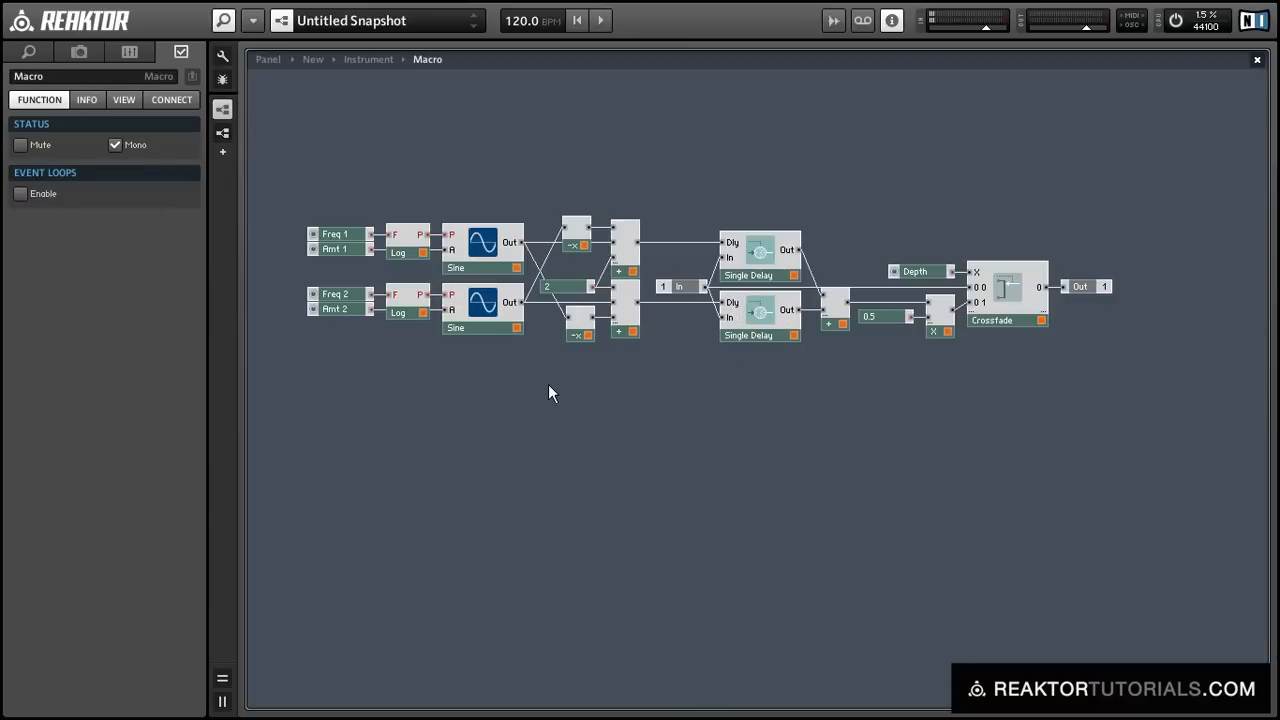